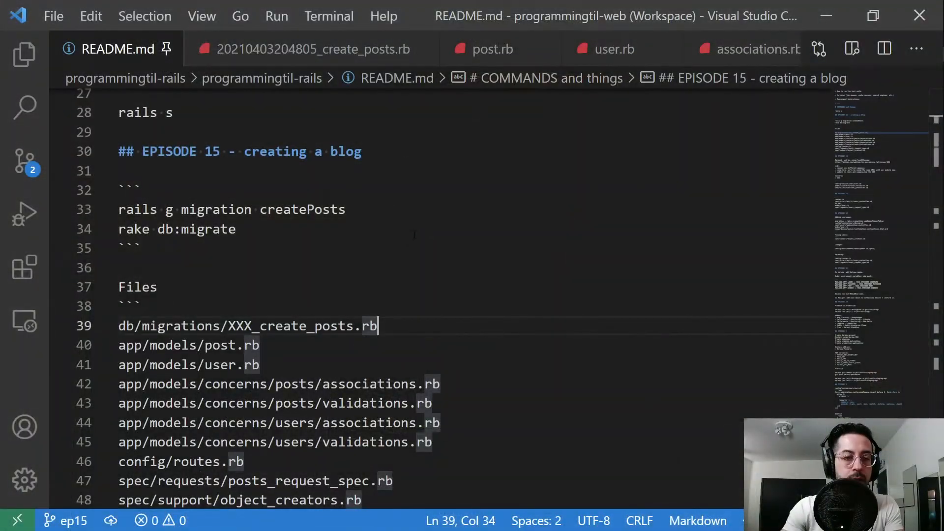
Step: Highlight the migration generation command in README.md and switch to the create_posts migration
left_click_drag(119, 209, 119, 229)
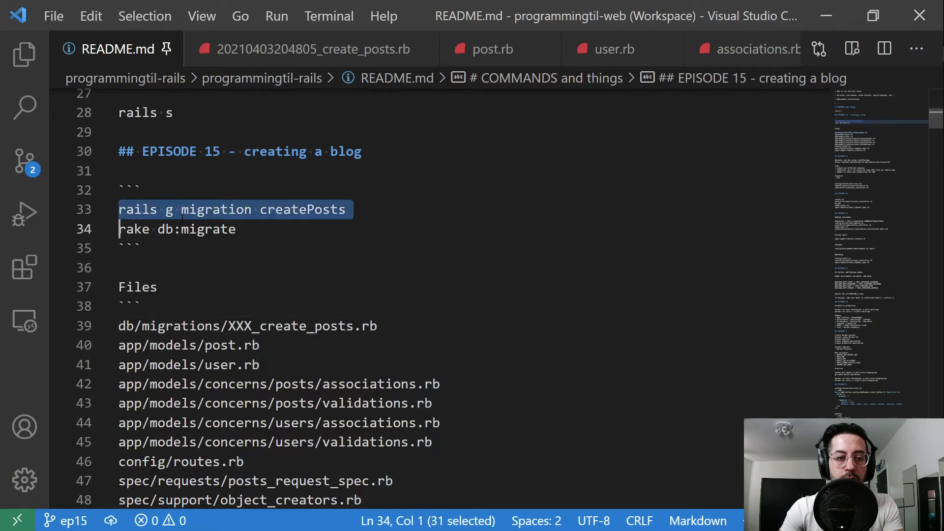
mouse_move(362, 72)
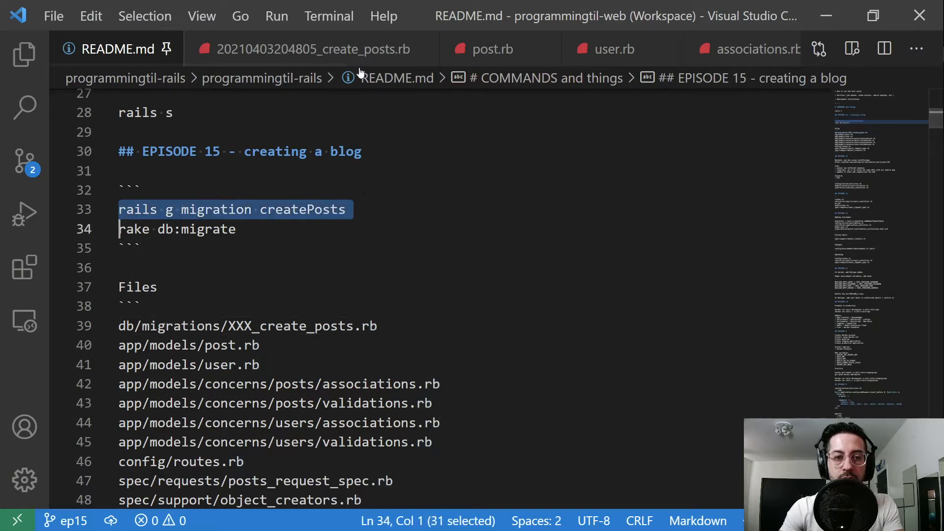
left_click(313, 49)
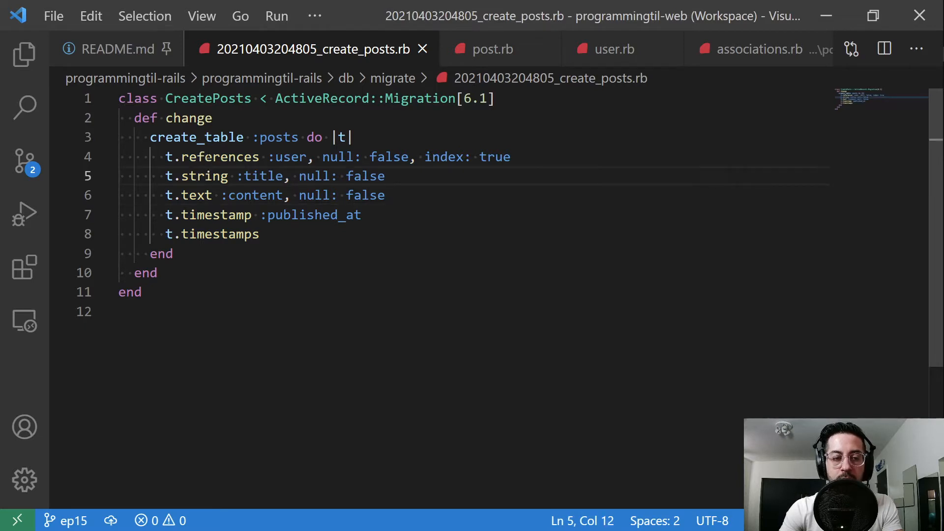
double_click(217, 156)
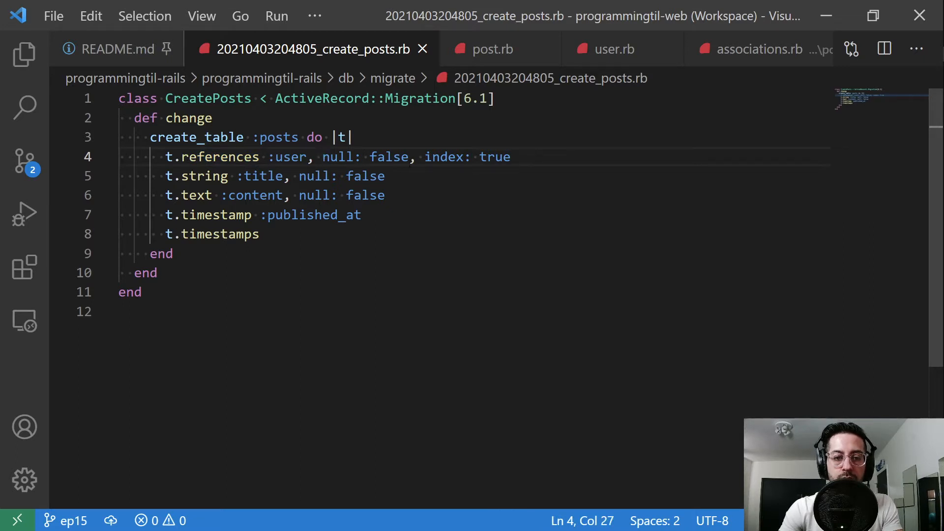
left_click(425, 156)
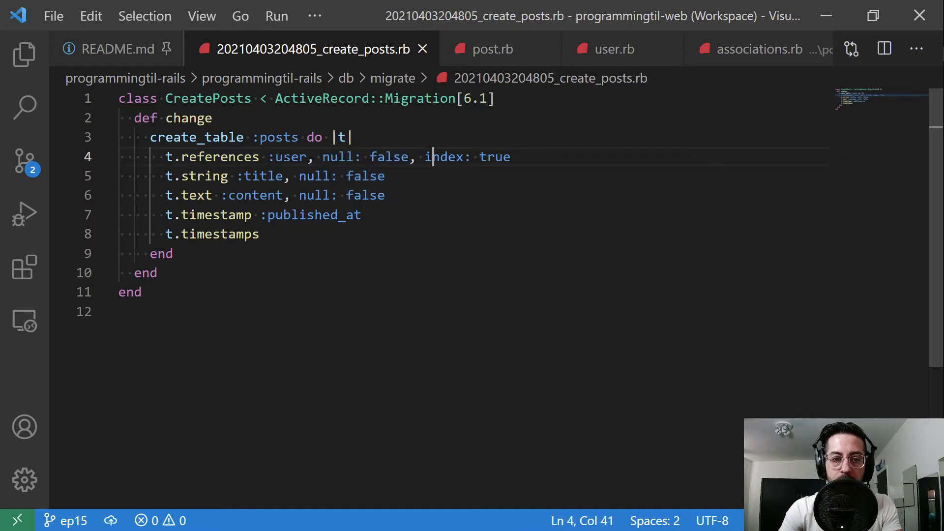
double_click(201, 176)
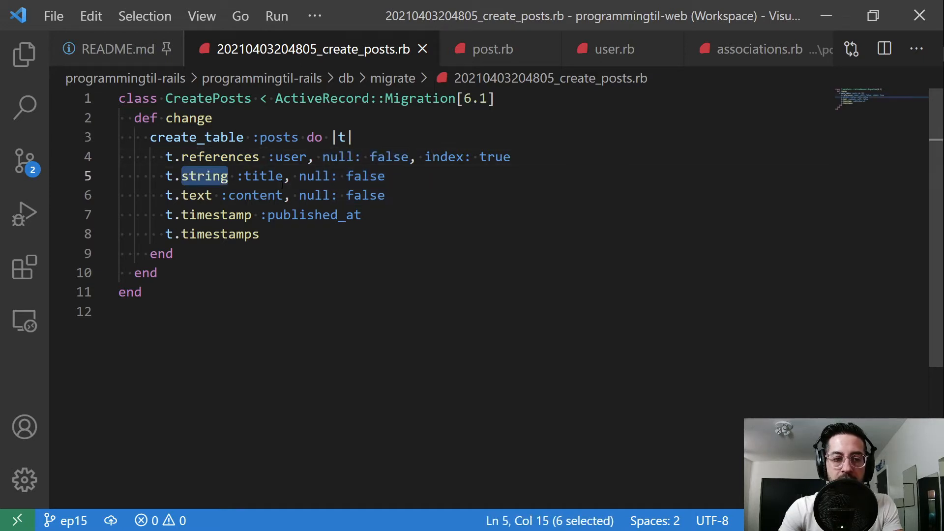
double_click(262, 176)
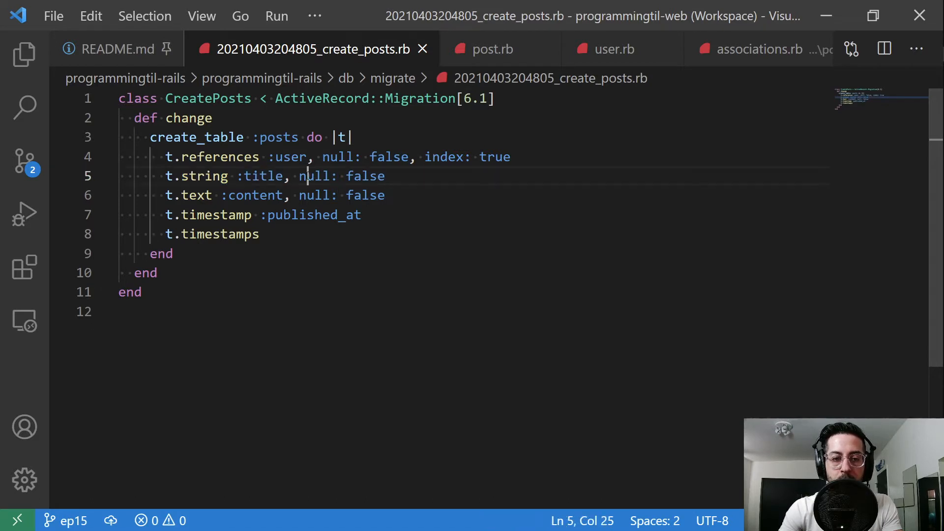
left_click(212, 195)
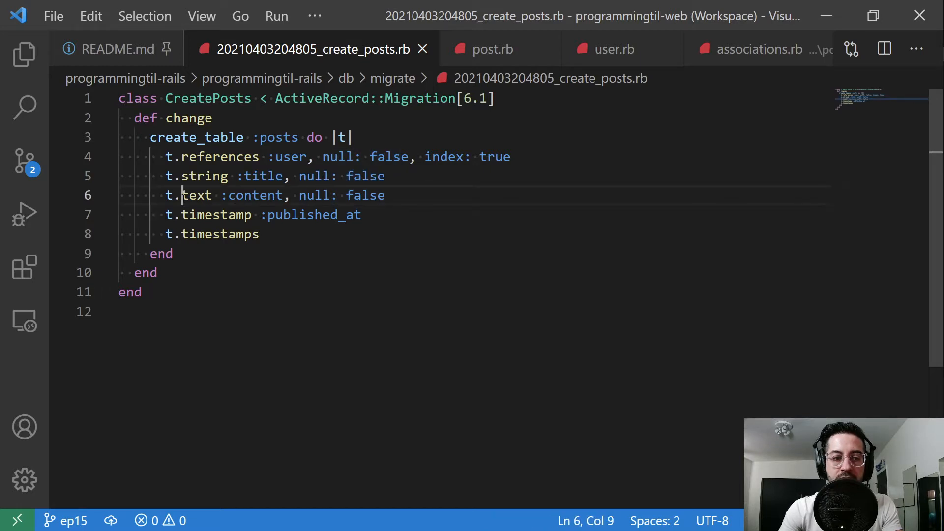
left_click(299, 195)
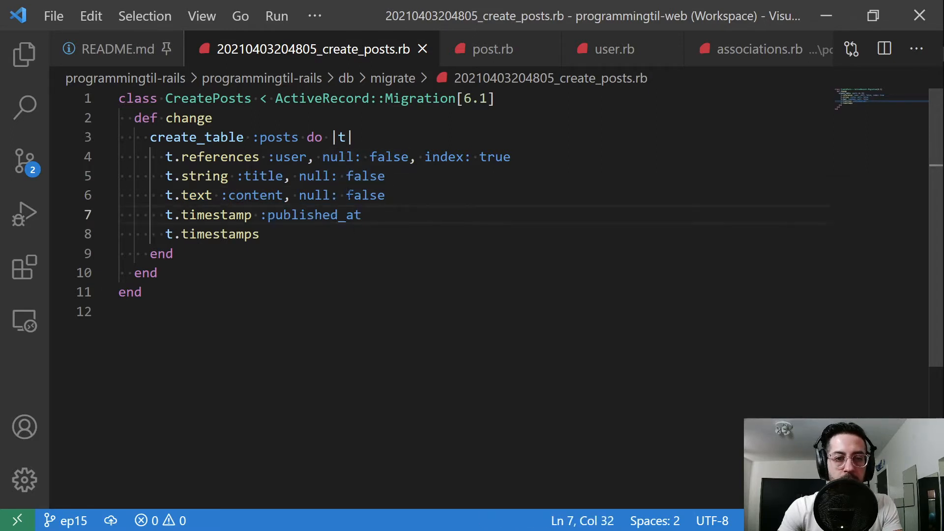
Step: Locate the posts create_table block in schema.rb via quick-open 'schem' and a find for 'create_table "po'
type("schem")
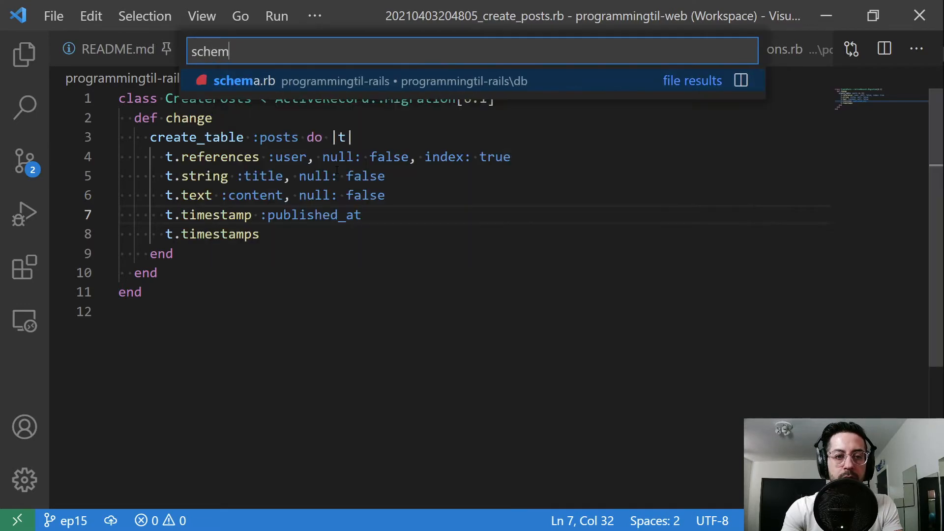
left_click(244, 81)
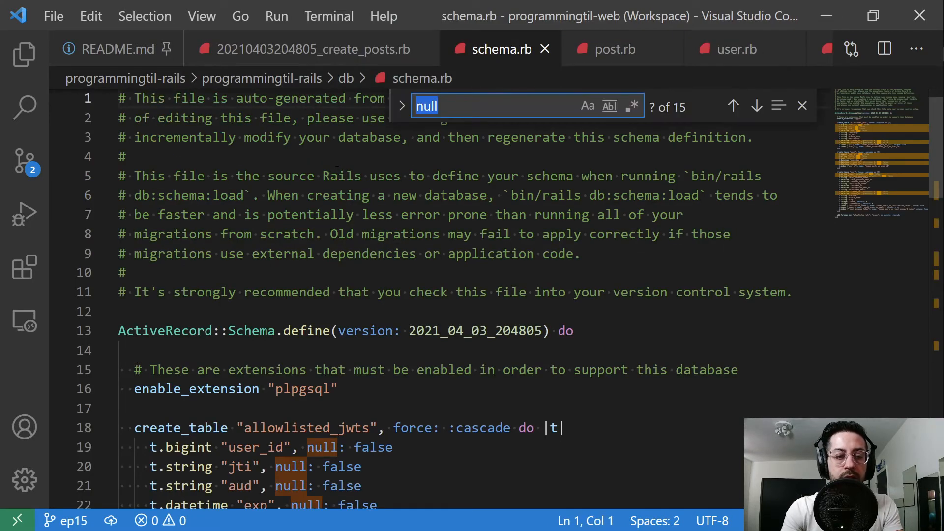
type("create_table \"posts\", force: :cascade do |t|")
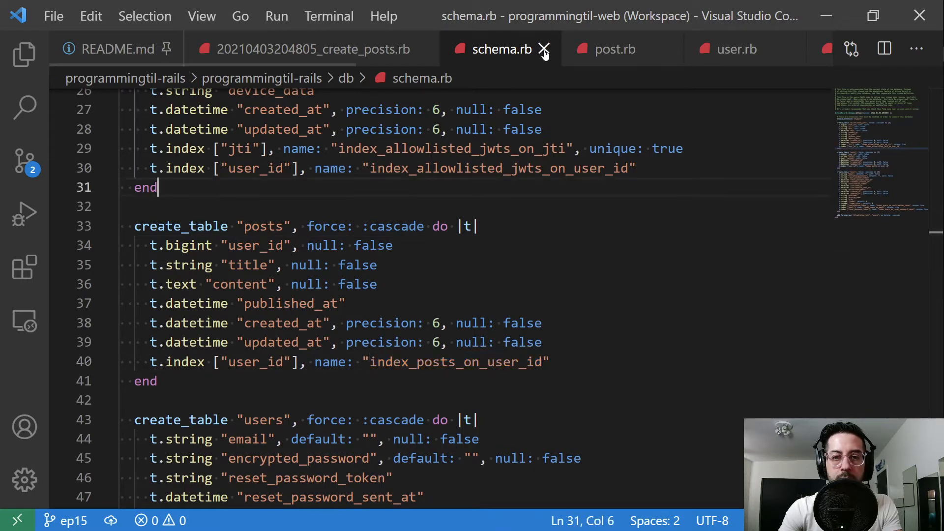
Step: Close schema.rb and review post.rb down to the include line, highlighting the Validations concern
left_click(545, 49)
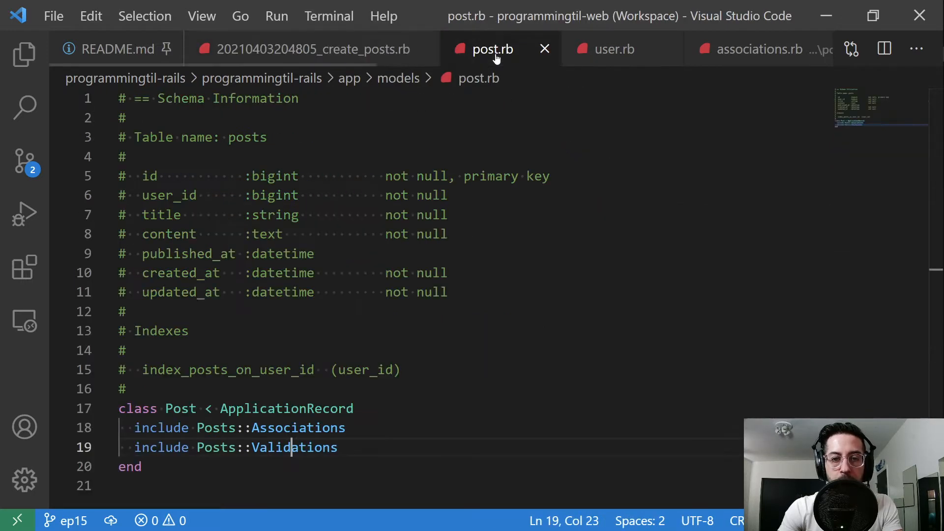
scroll("down", 3)
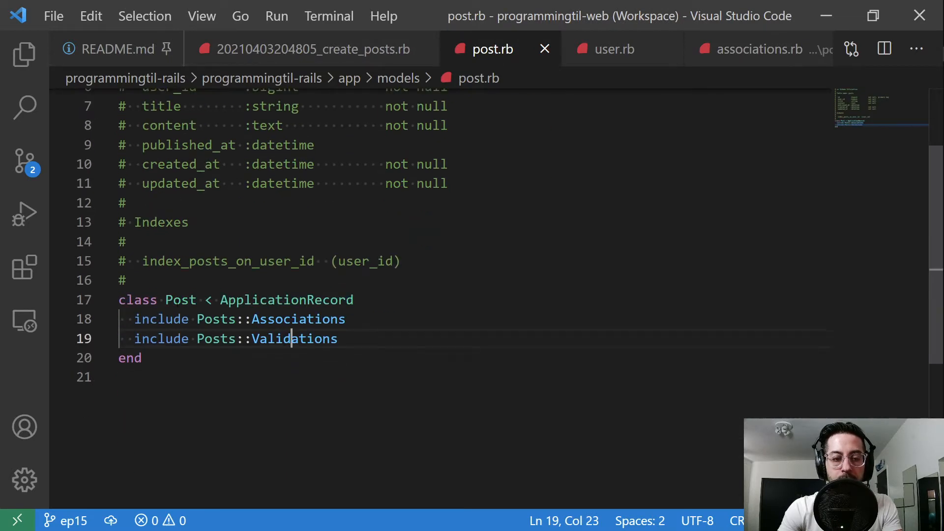
left_click(20, 54)
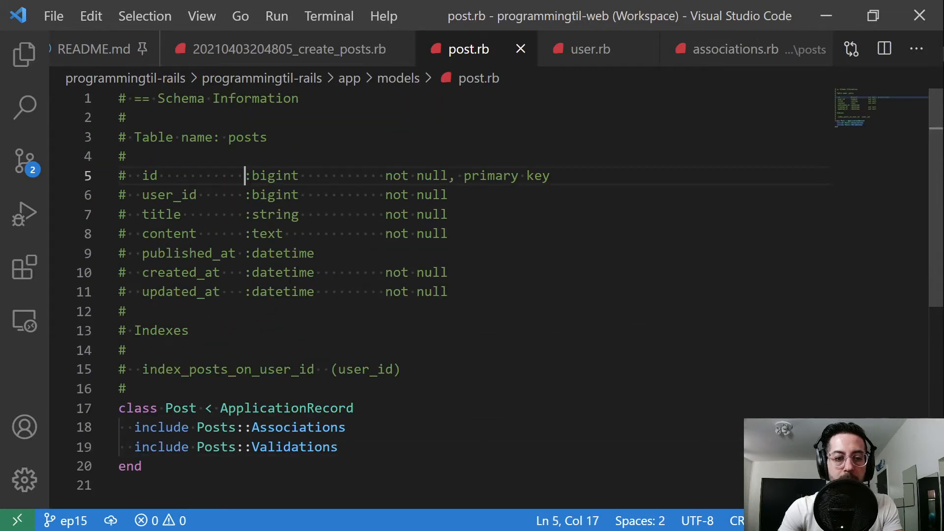
scroll("down", 3)
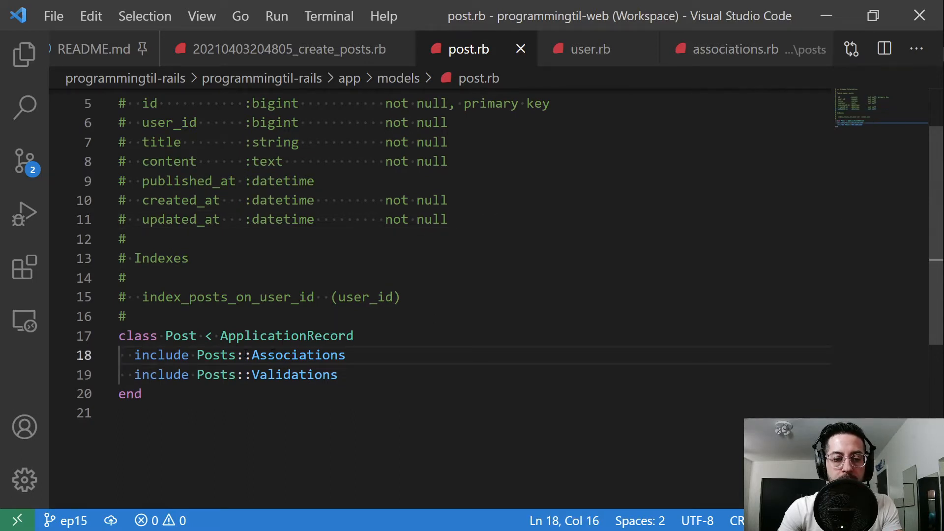
left_click(236, 374)
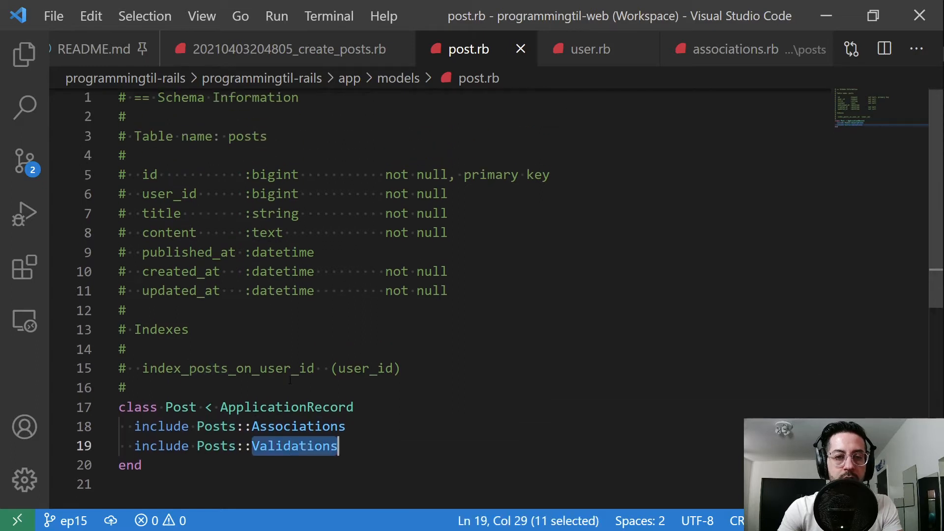
mouse_move(598, 54)
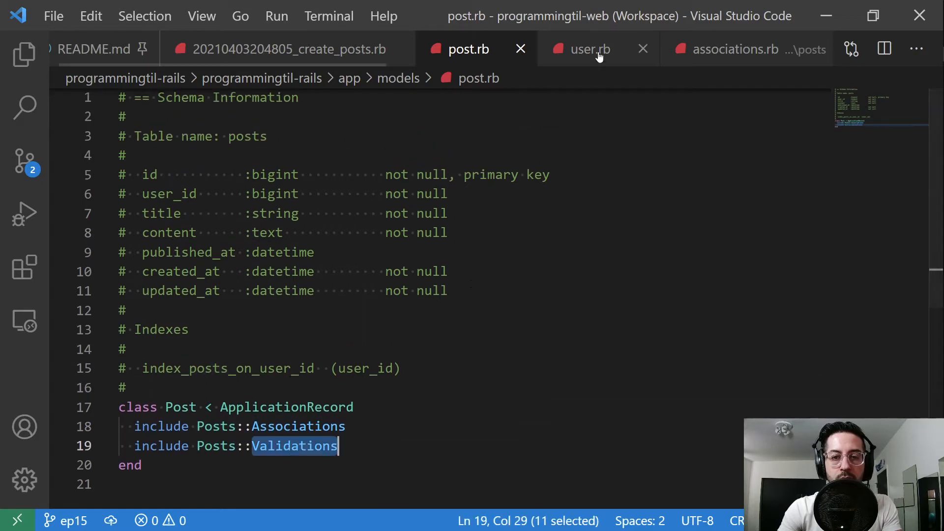
Step: Review the User model's Allowlist and Associations includes and show the project file tree
left_click(585, 49)
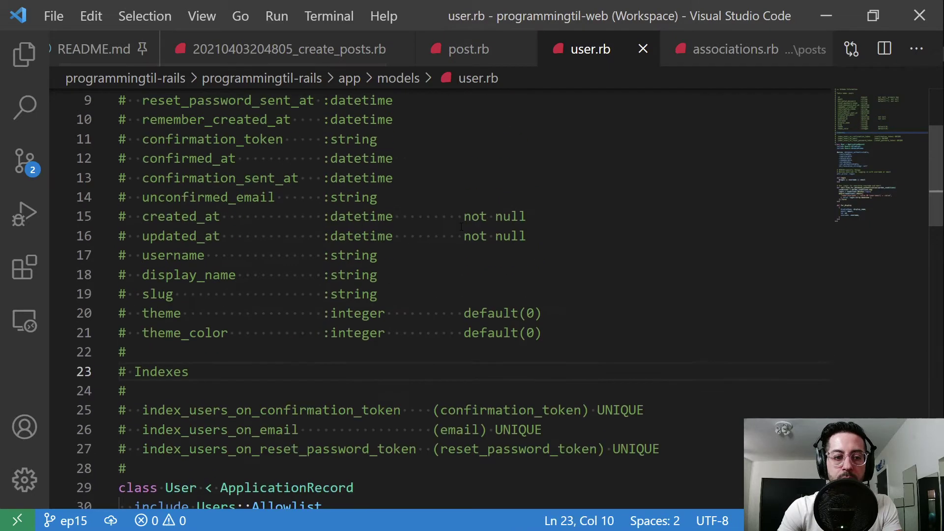
scroll("down", 3)
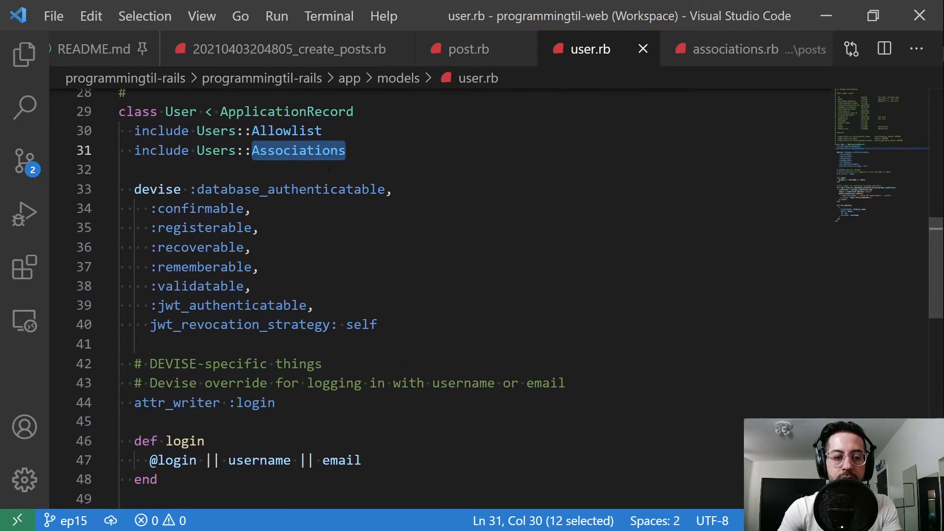
left_click(22, 55)
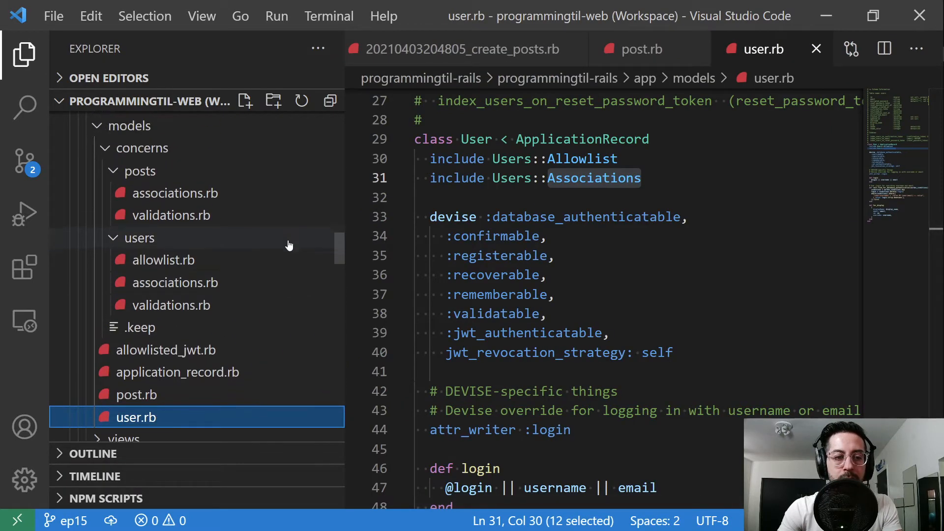
left_click(140, 238)
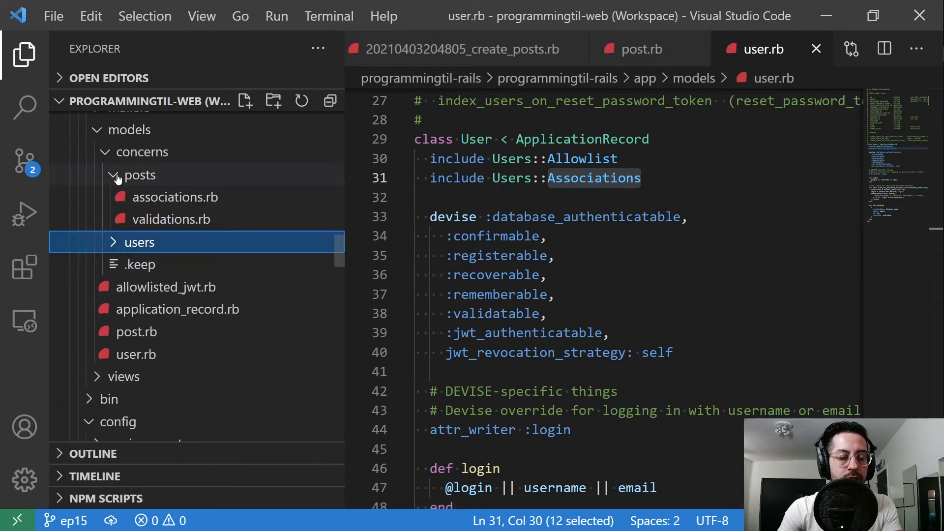
left_click(116, 175)
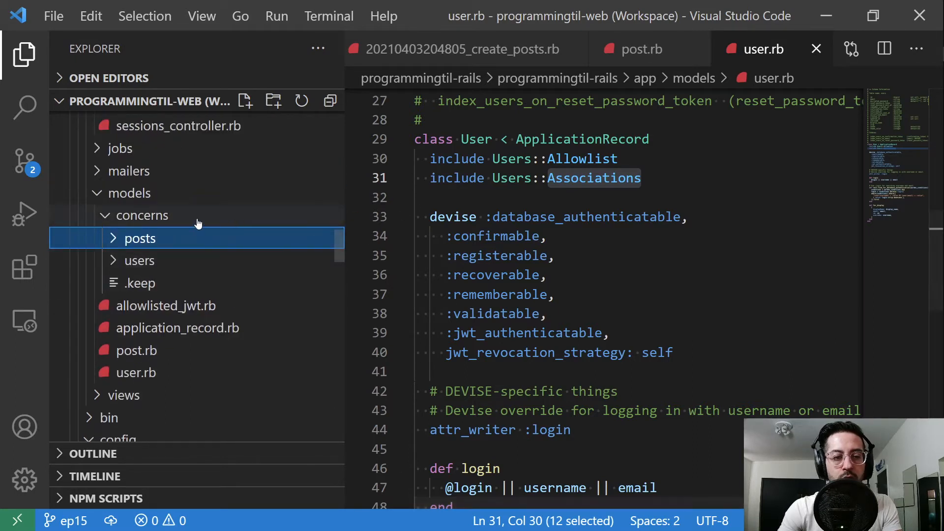
mouse_move(155, 238)
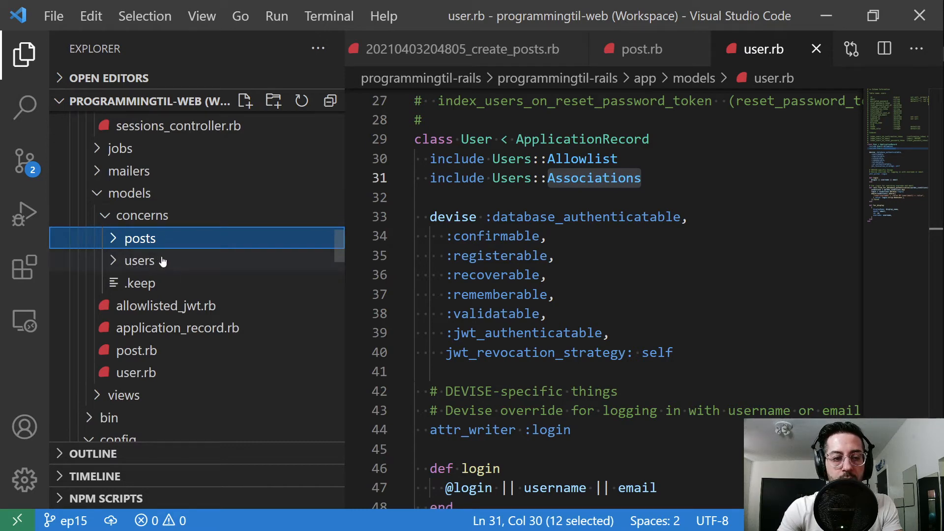
mouse_move(175, 256)
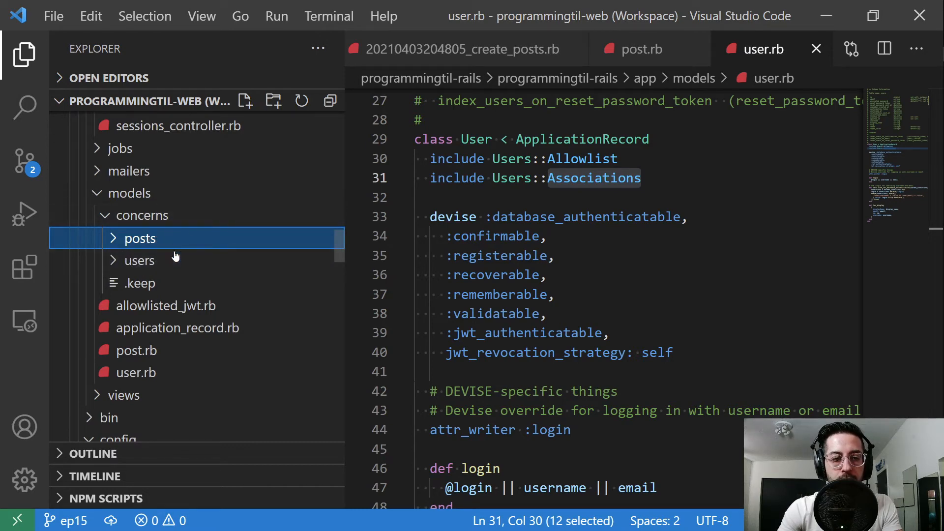
left_click(140, 238)
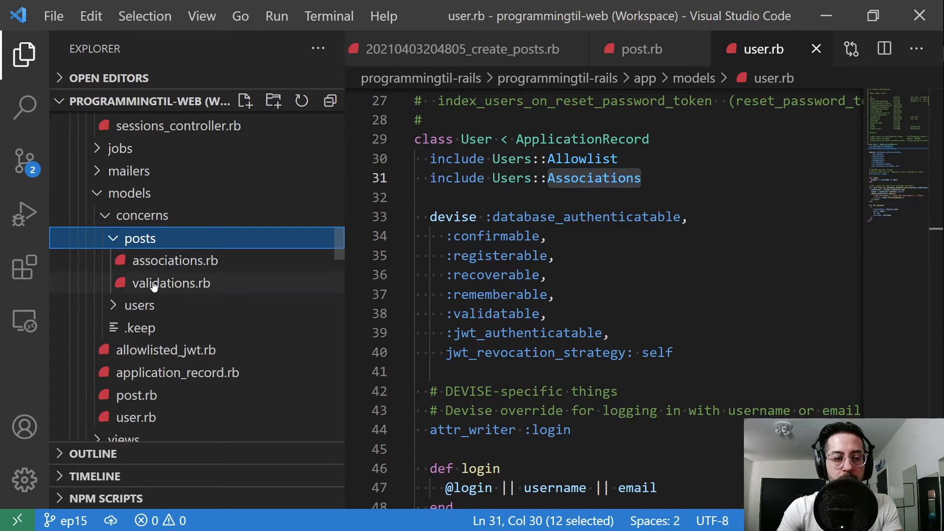
mouse_move(191, 264)
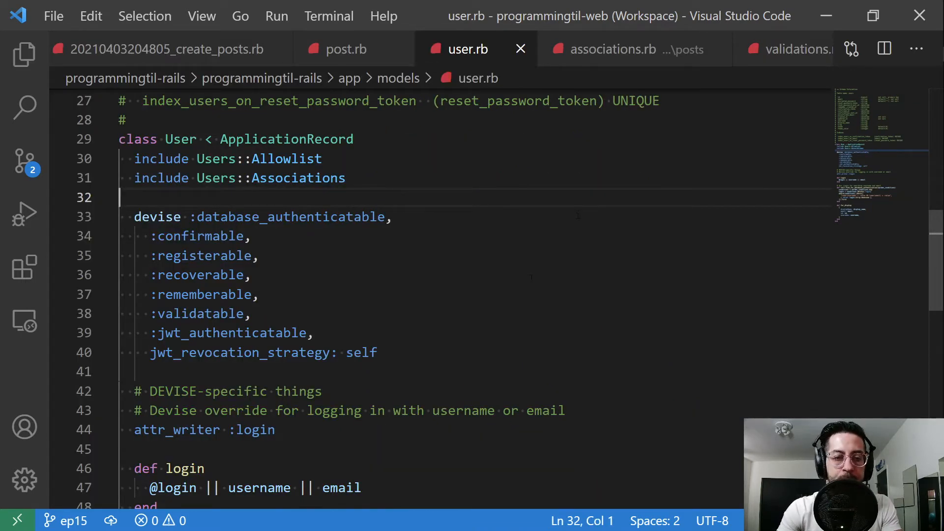
scroll("down", 3)
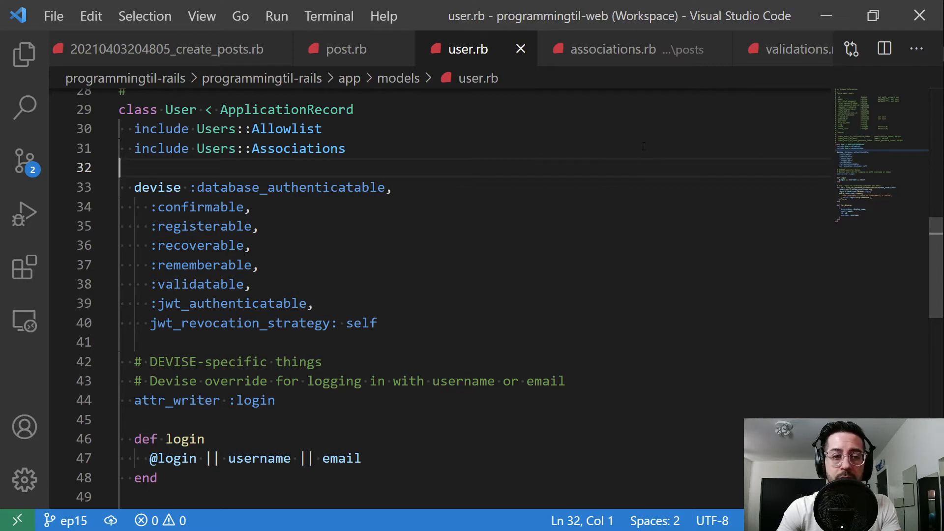
mouse_move(634, 59)
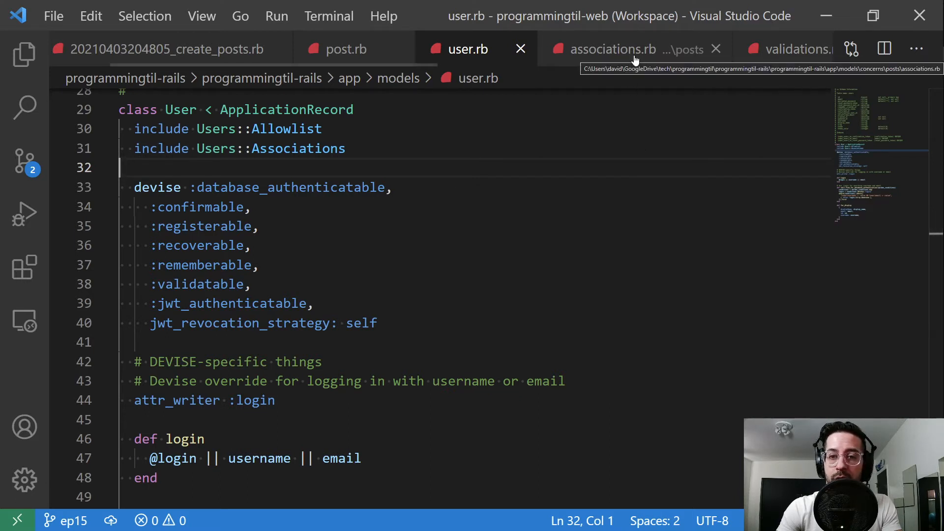
Step: Show belongs_to :user in the Posts::Associations concern and demo inlining it into post.rb
left_click(613, 49)
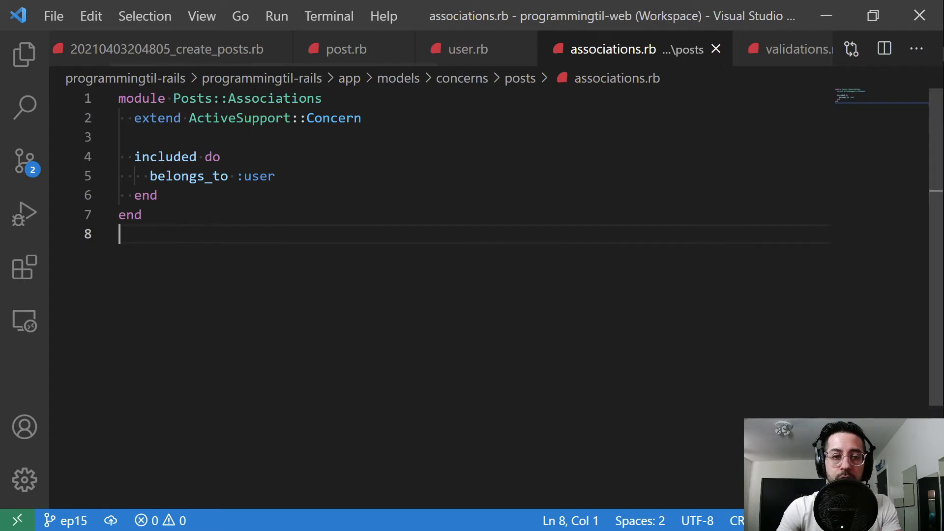
double_click(239, 118)
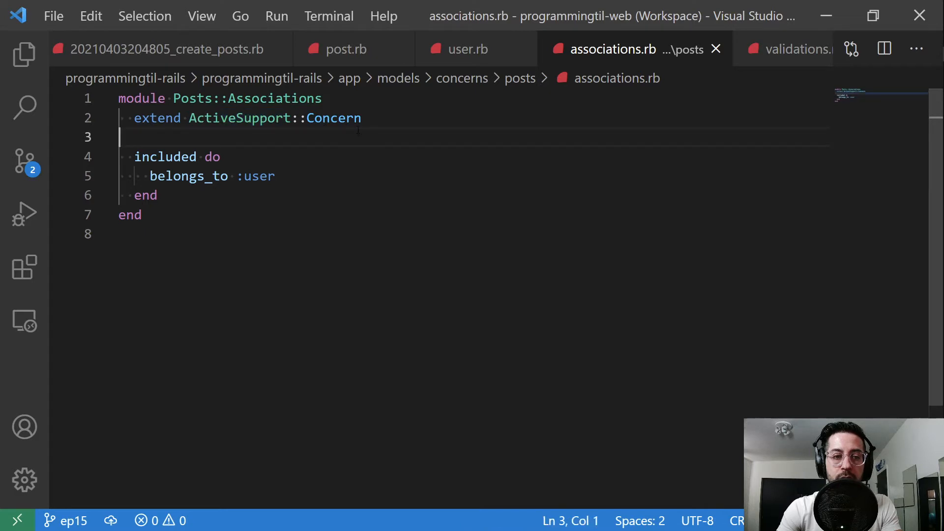
double_click(164, 157)
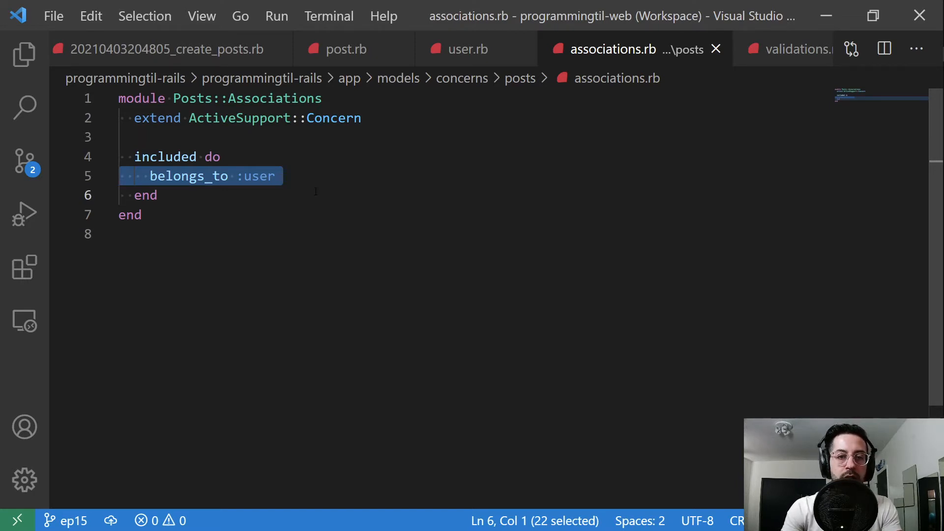
left_click(343, 49)
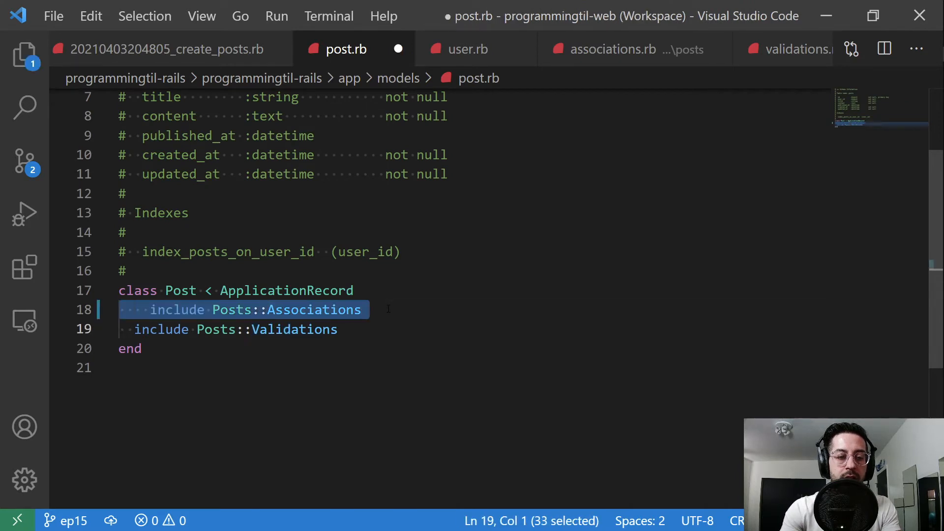
type("belongs_to :user")
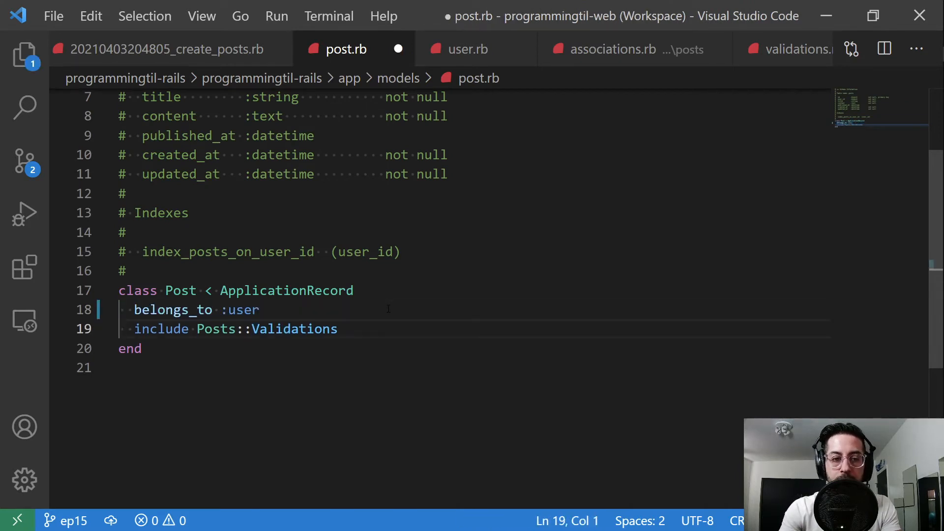
Step: Flip between post.rb and the associations concern, leaving the concern version in place
left_click(613, 49)
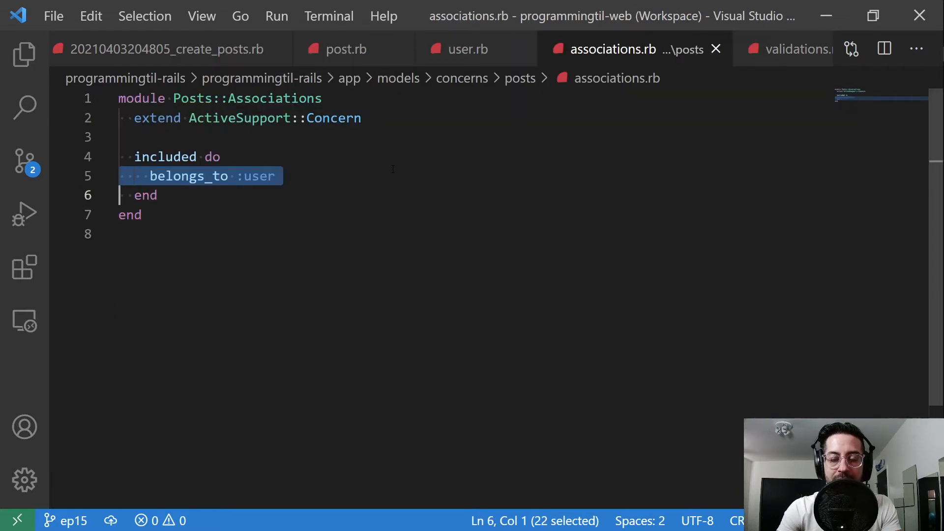
mouse_move(476, 200)
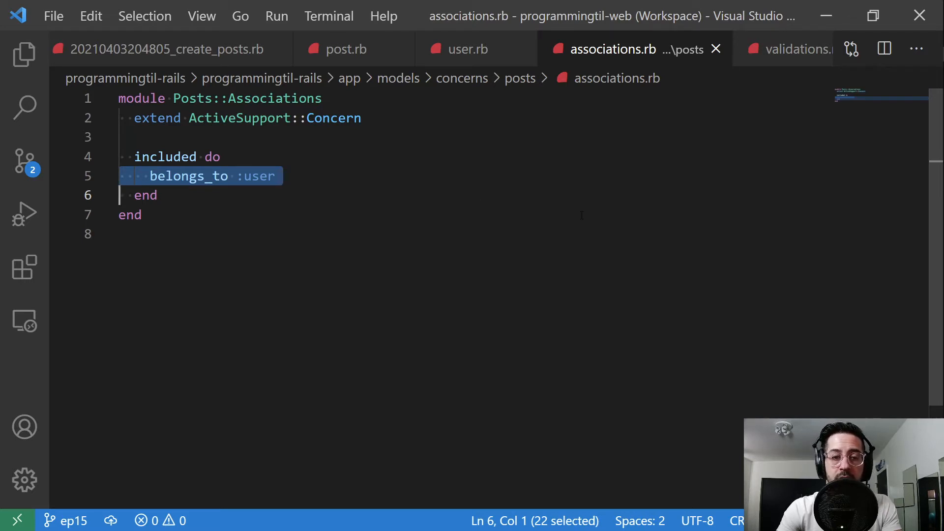
left_click(346, 49)
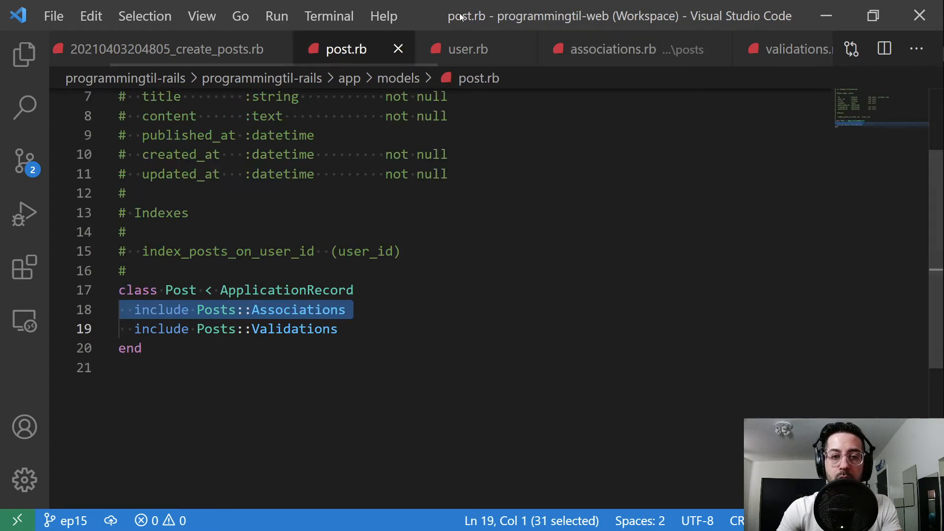
left_click(613, 49)
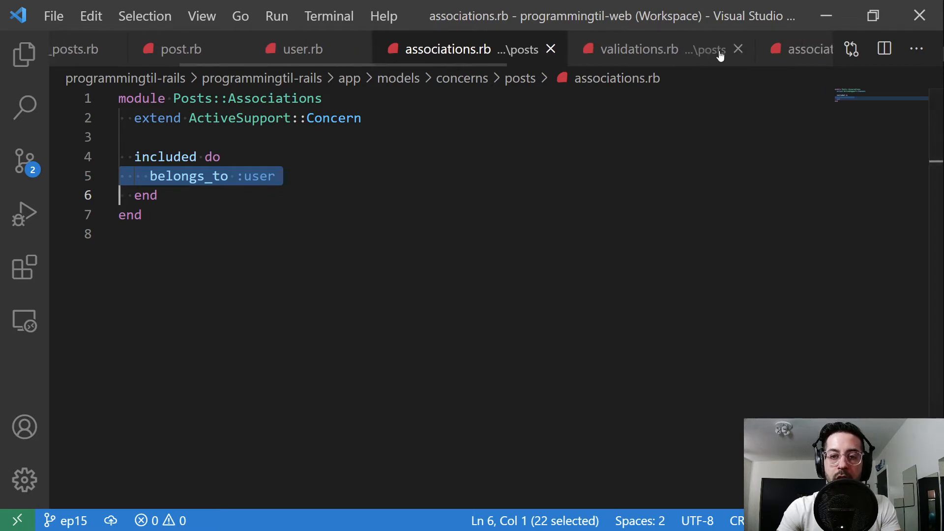
Step: Compare the Posts validations presence checks with the migration's null: false columns, then view Users associations
left_click(639, 49)
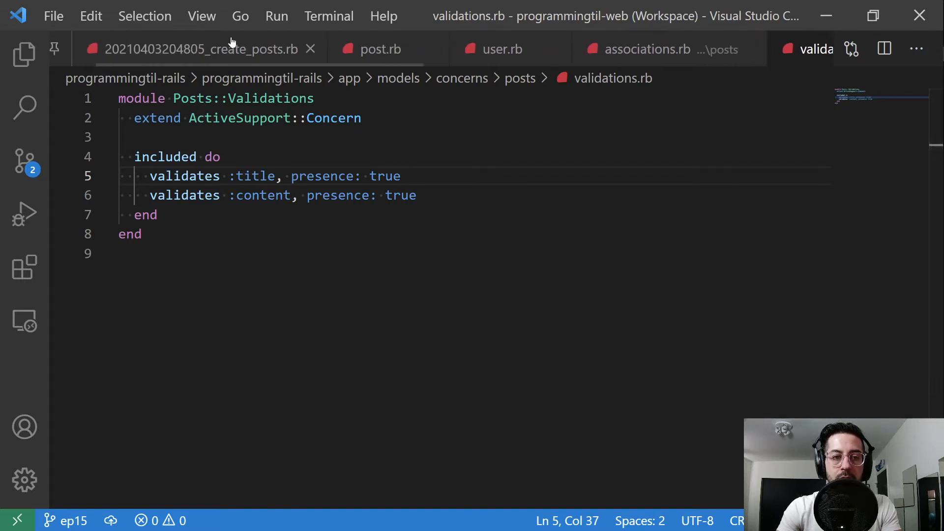
left_click(204, 48)
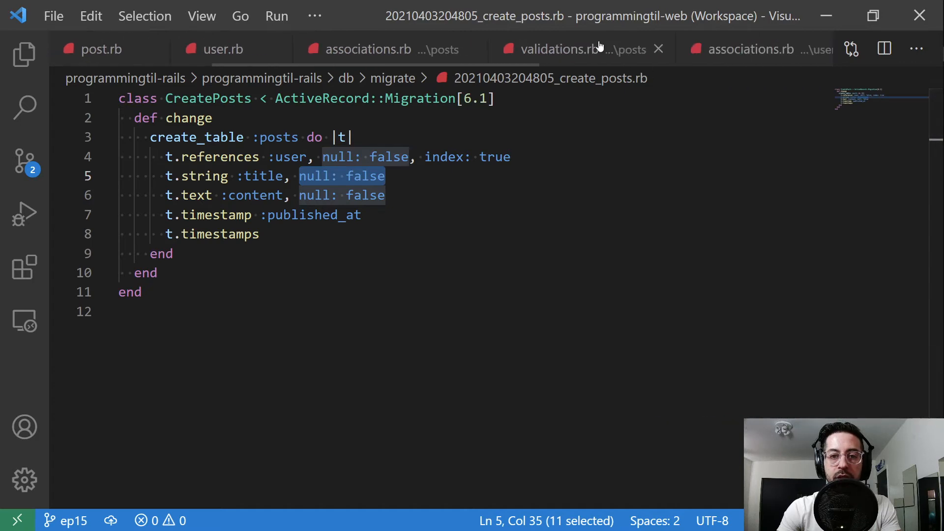
left_click(571, 49)
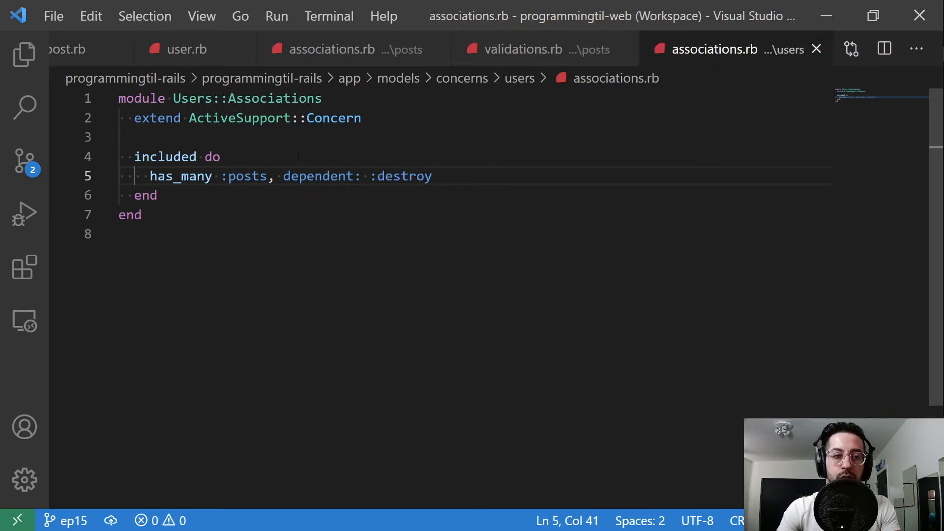
left_click(154, 176)
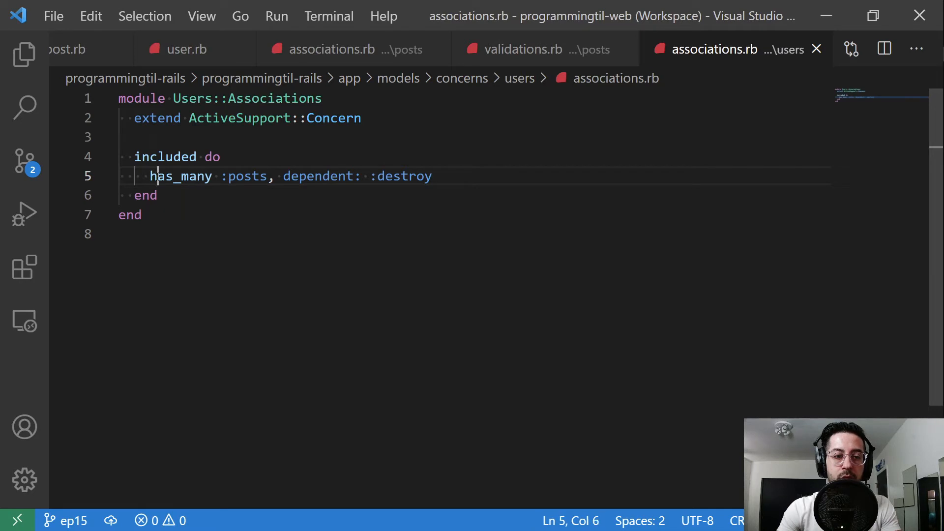
left_click_drag(149, 176, 159, 195)
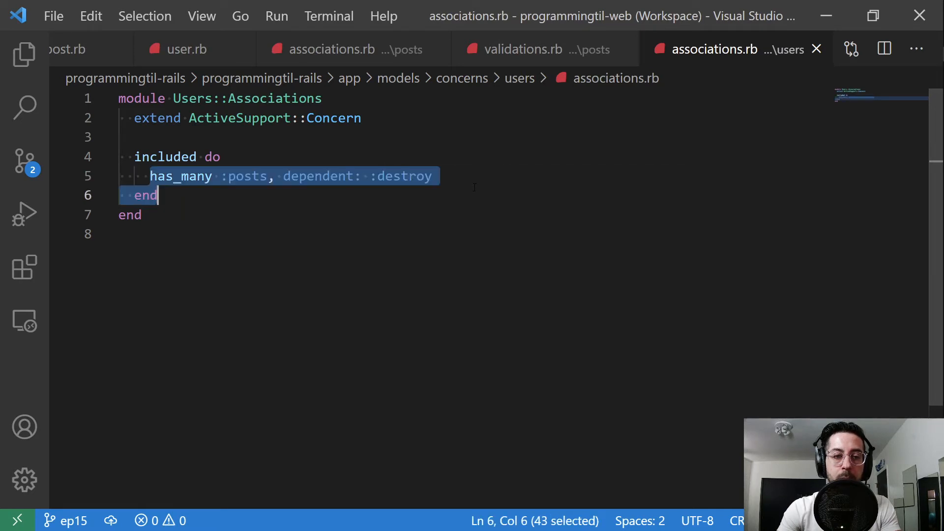
left_click(432, 176)
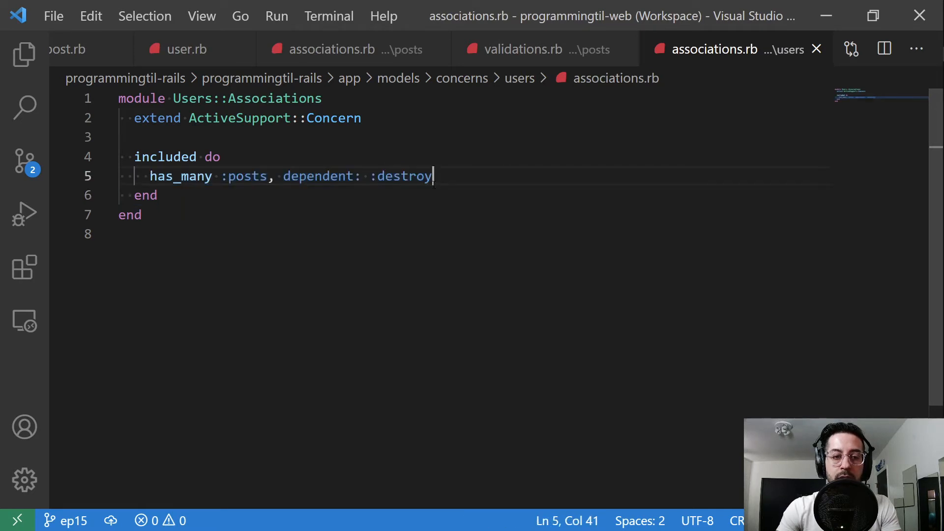
key("Backspace")
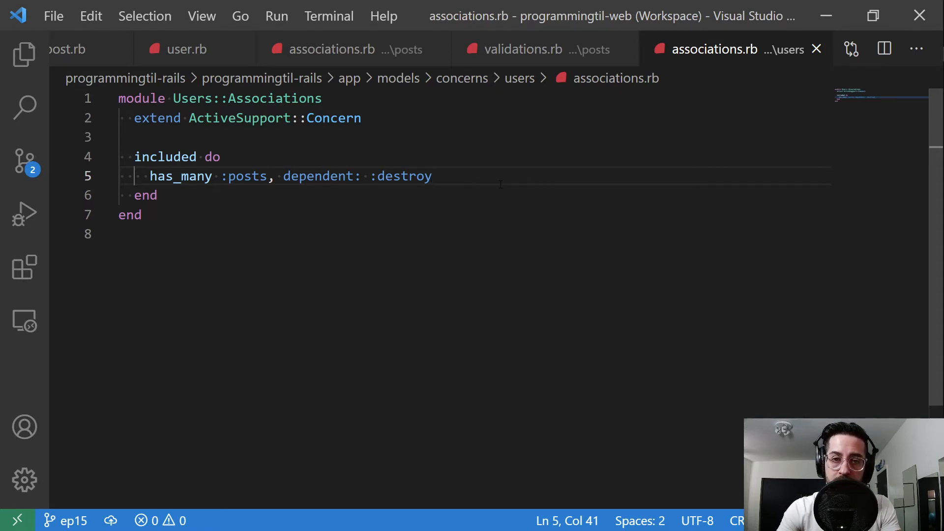
mouse_move(747, 54)
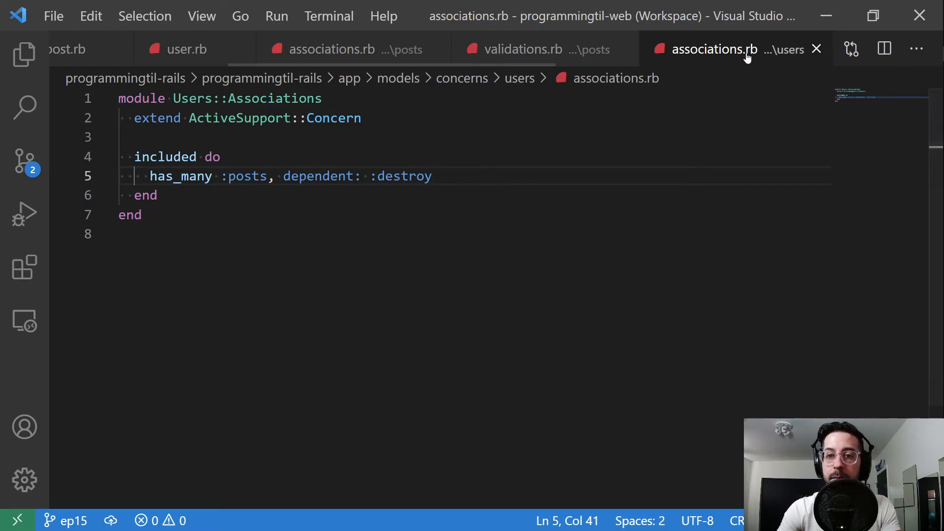
left_click(685, 49)
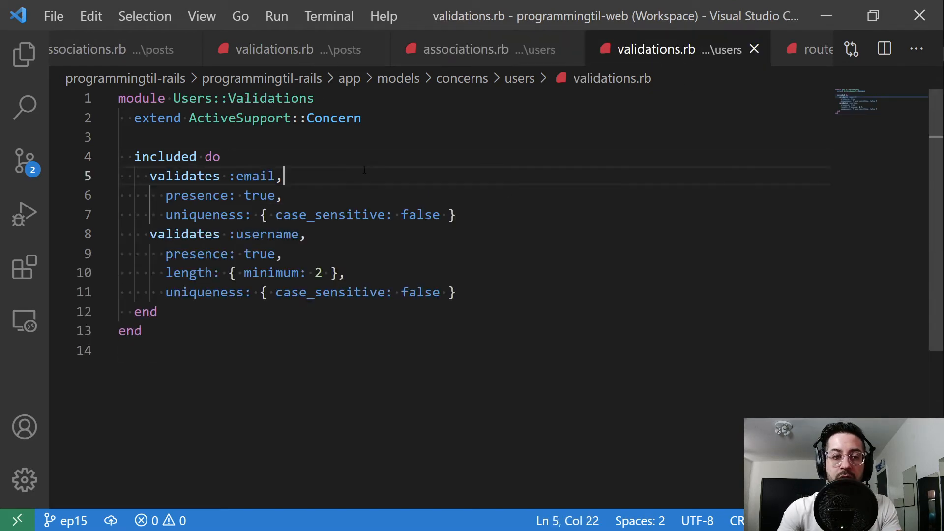
mouse_move(485, 208)
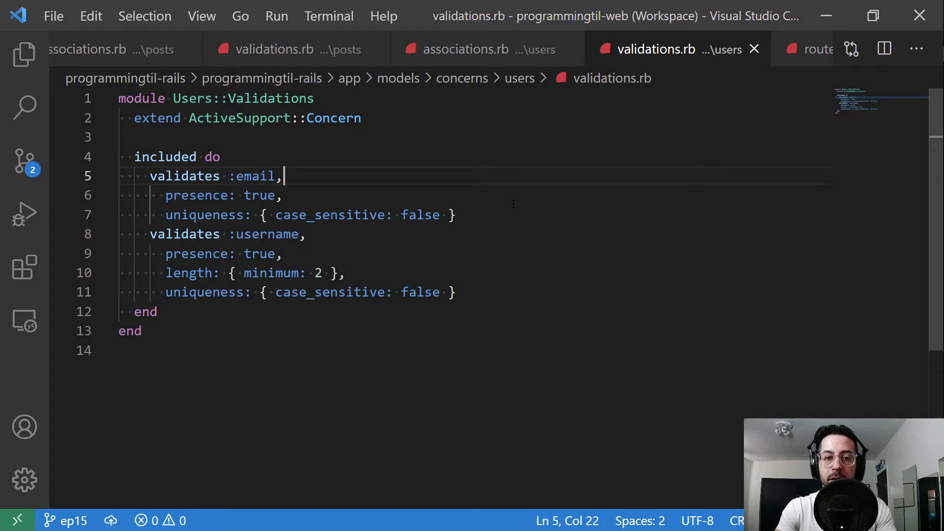
mouse_move(658, 195)
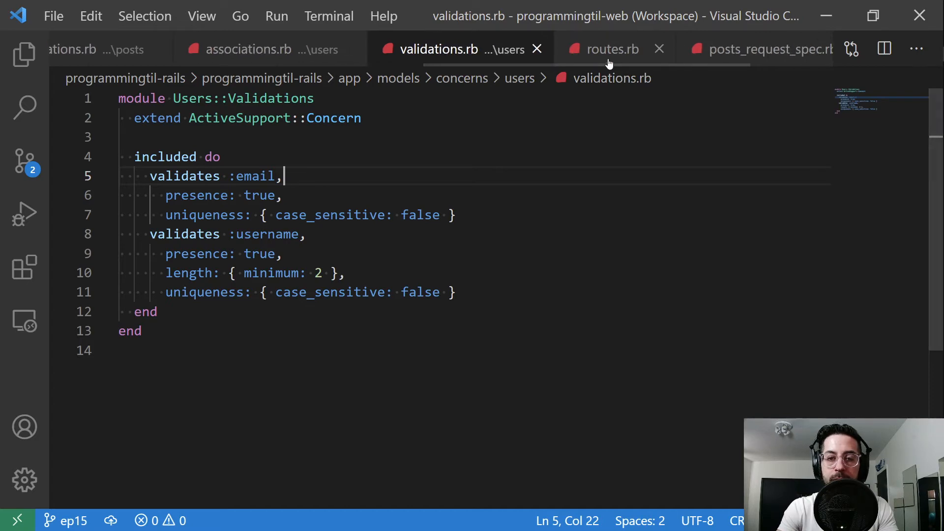
Step: Switch to routes.rb after reviewing the Users email and username validations
left_click(613, 49)
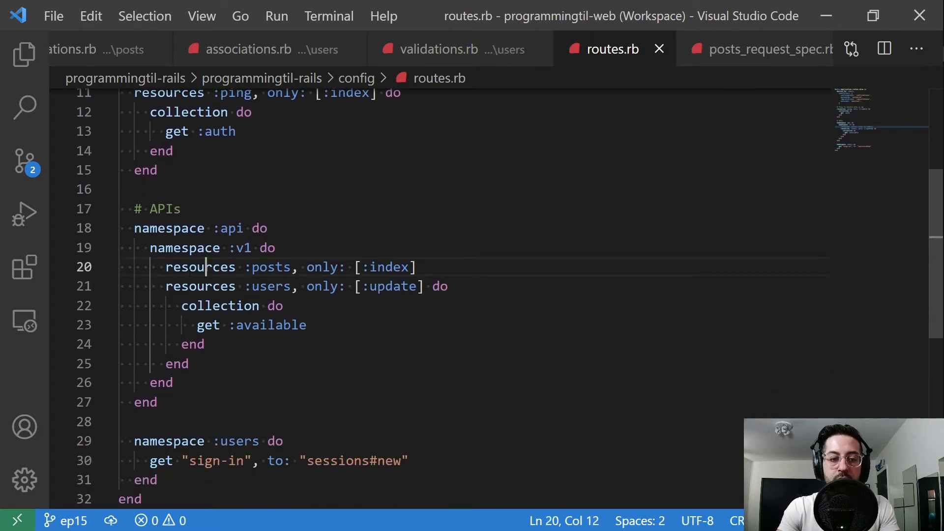
Step: Highlight resources :posts, only: [:index] under api/v1, checking the request spec, and move to the posts controller
left_click(167, 268)
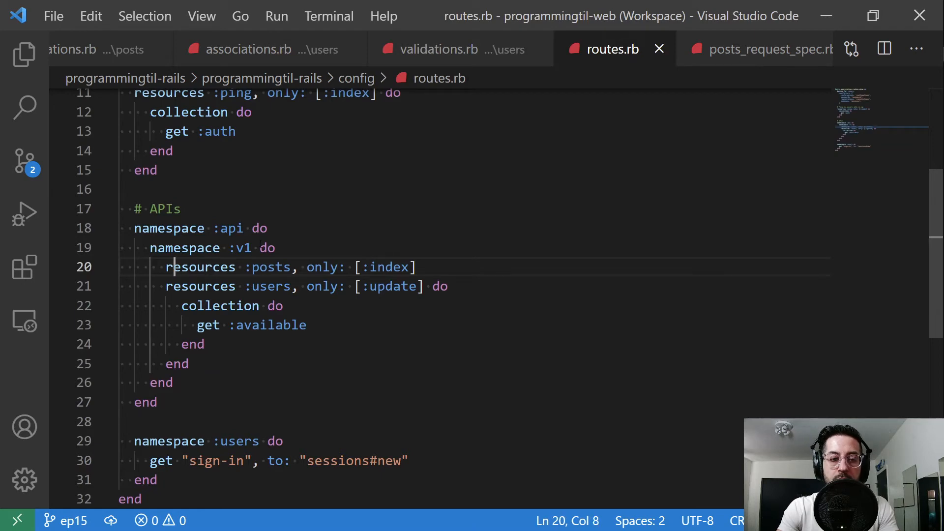
left_click(266, 267)
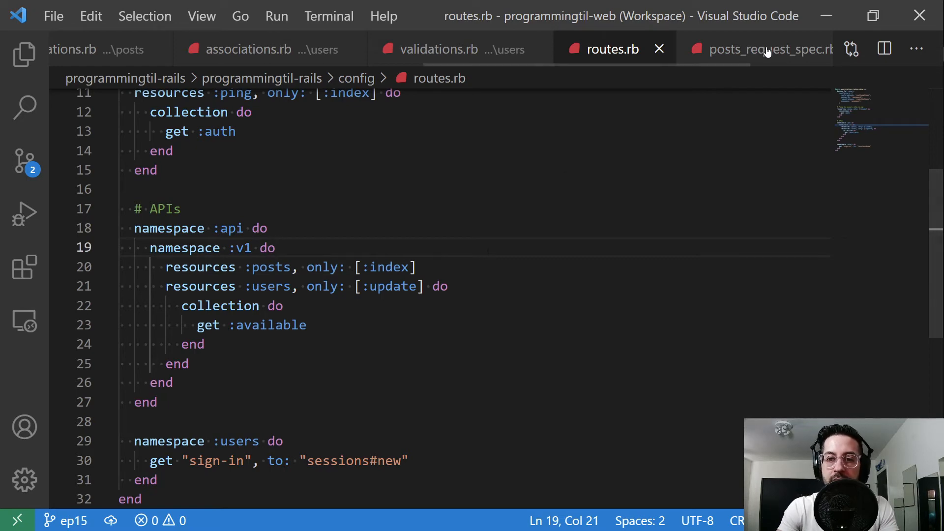
left_click(768, 50)
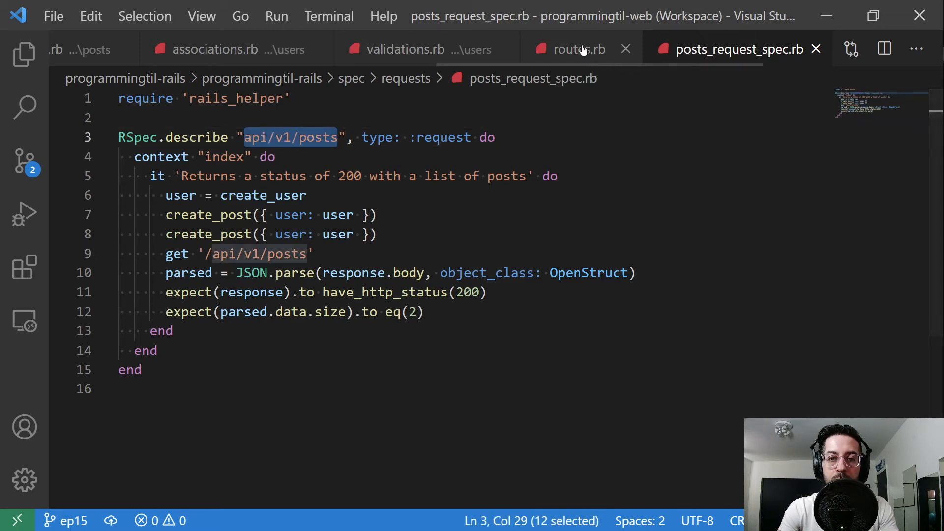
left_click(580, 49)
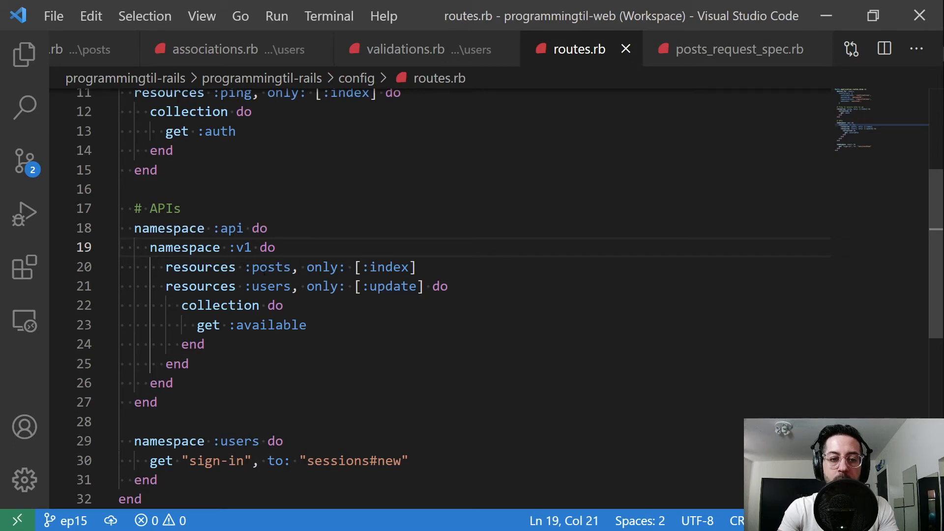
double_click(387, 268)
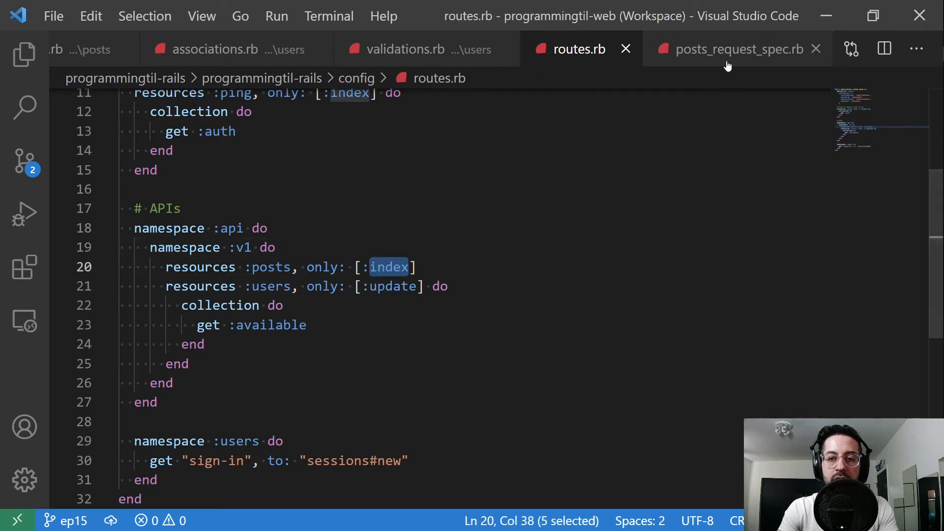
left_click(735, 49)
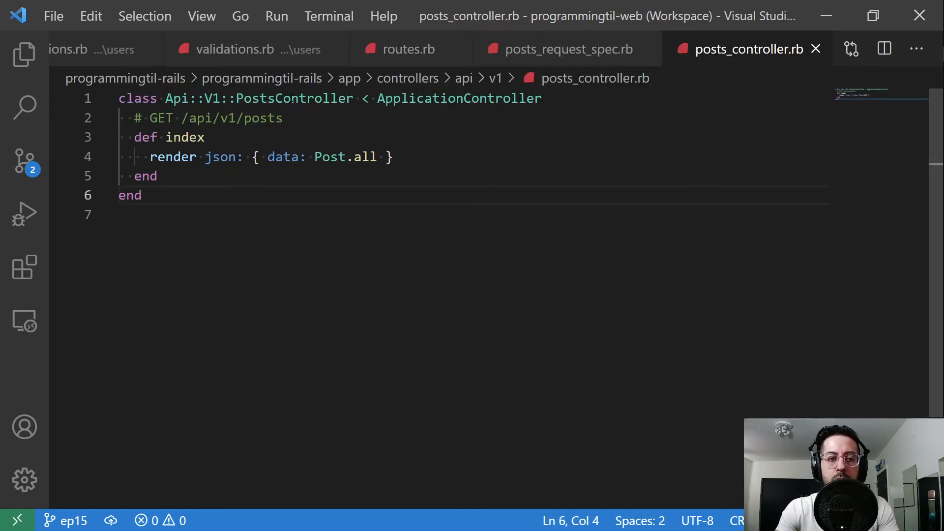
Step: Point out the index action rendering Post.all under data, highlight create_post in the spec, and go to object_creators.rb
left_click(23, 54)
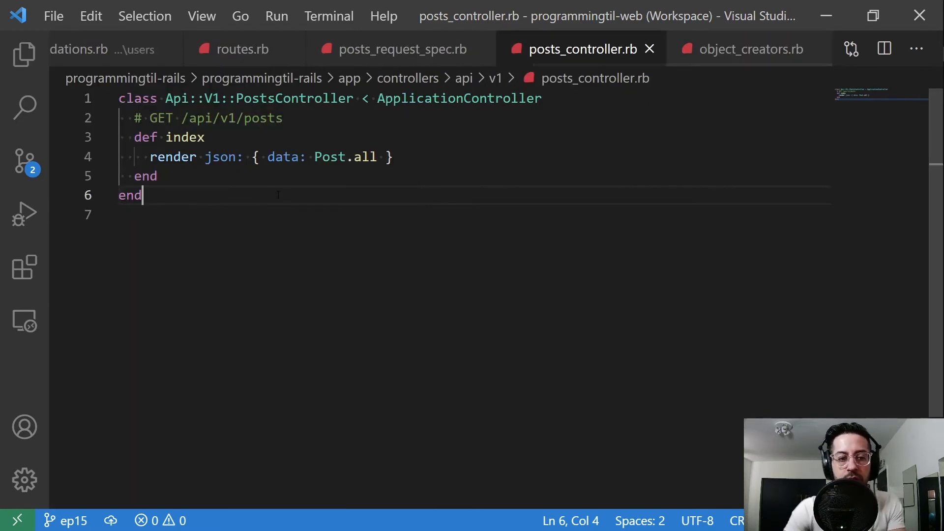
double_click(282, 156)
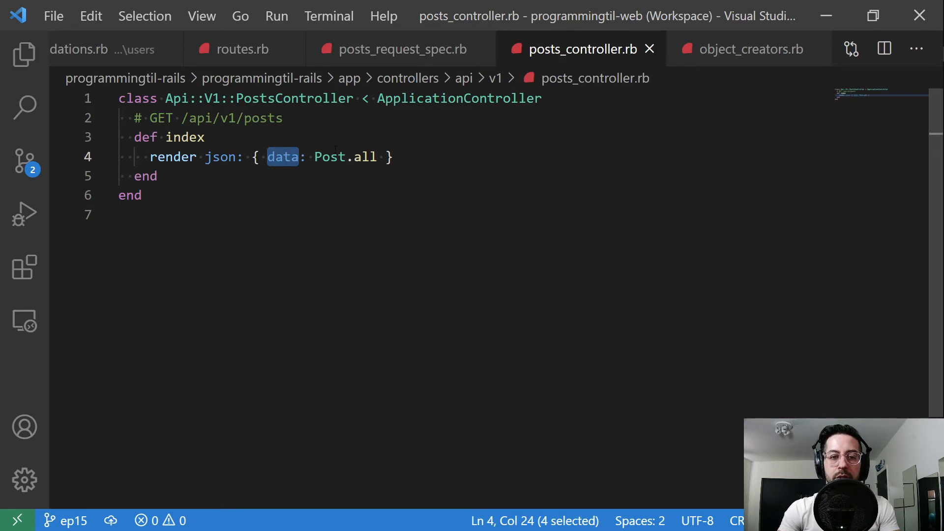
left_click(332, 156)
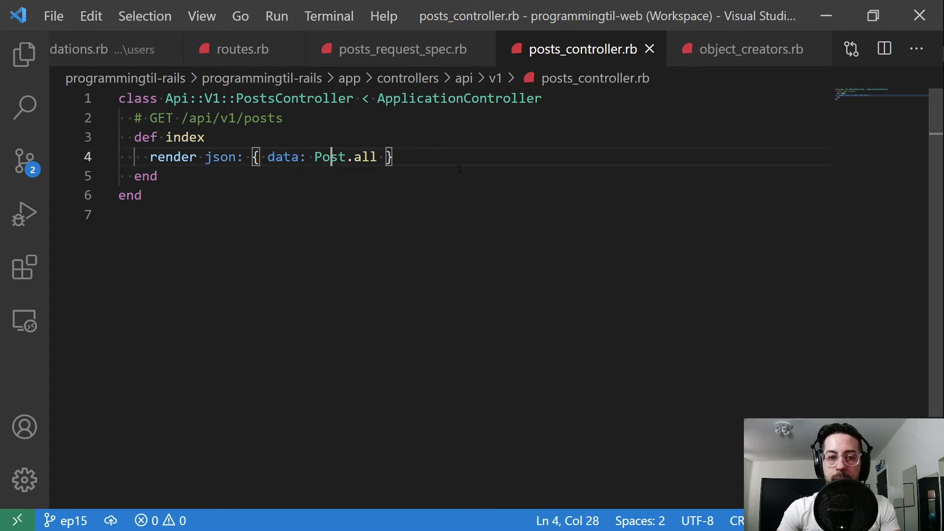
left_click(401, 50)
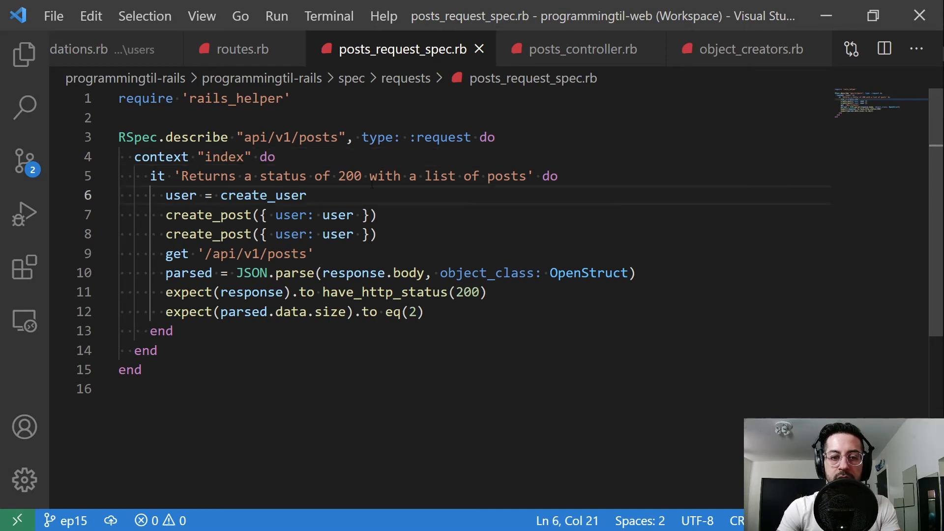
mouse_move(749, 54)
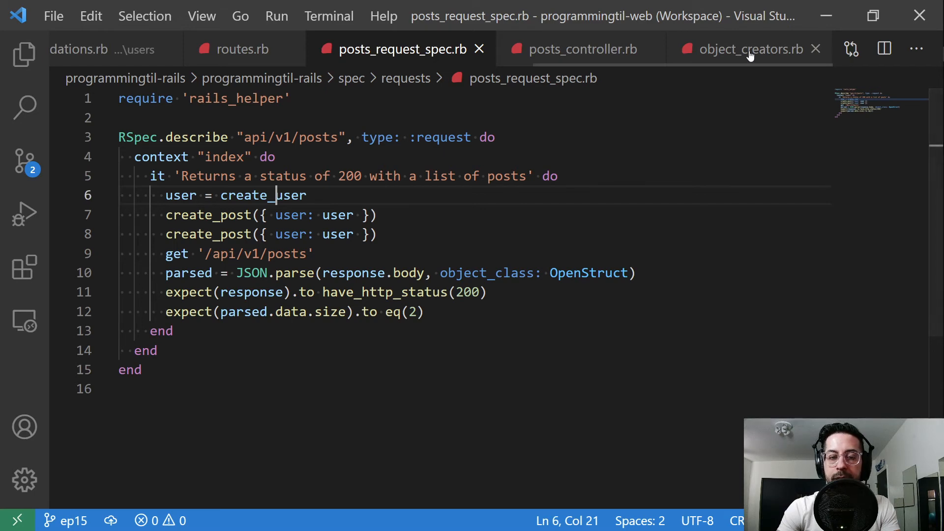
double_click(208, 214)
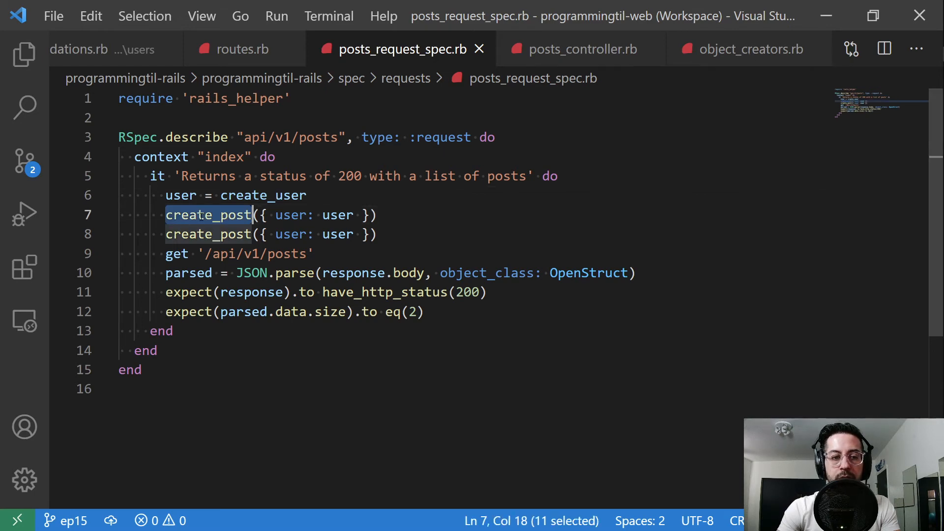
left_click(748, 48)
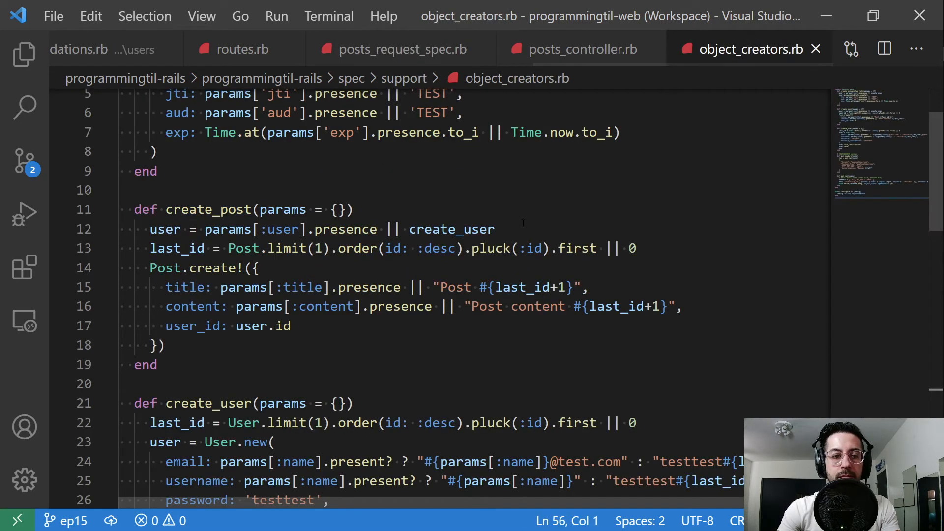
scroll("down", 3)
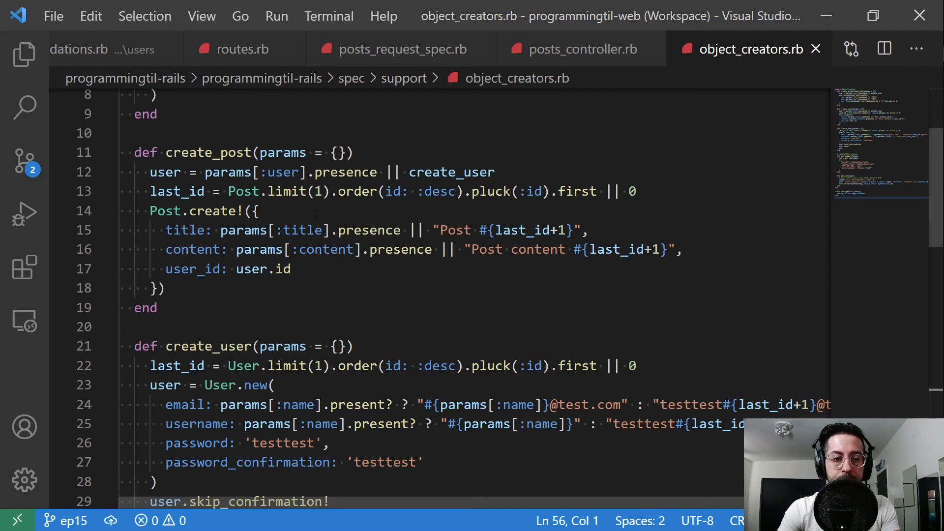
left_click(158, 172)
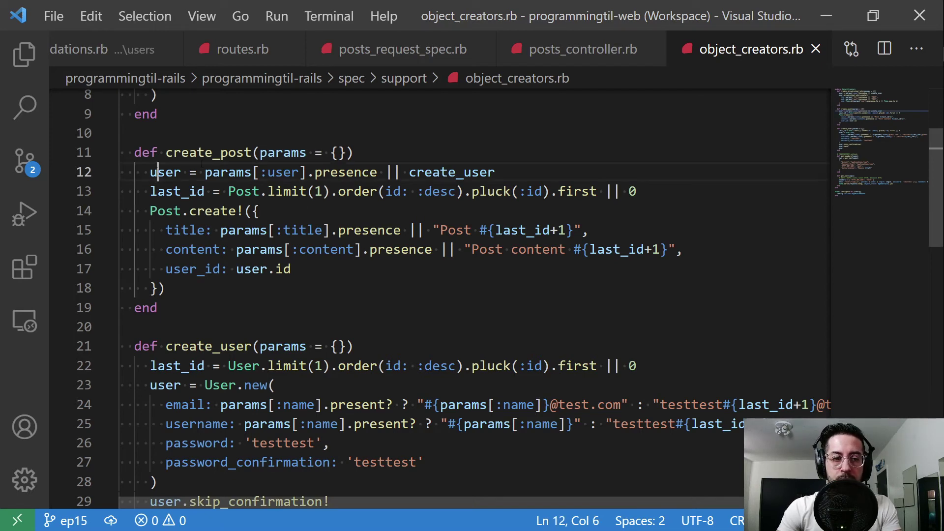
left_click(456, 173)
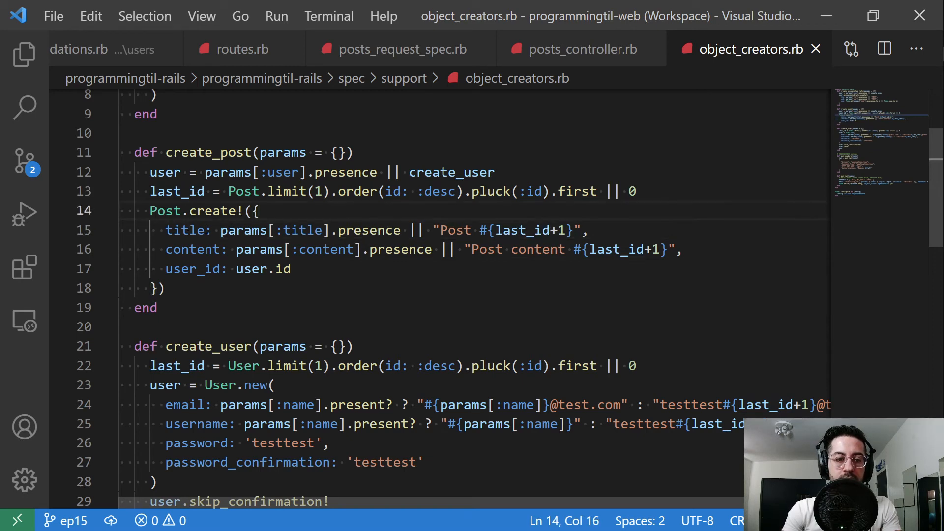
double_click(250, 269)
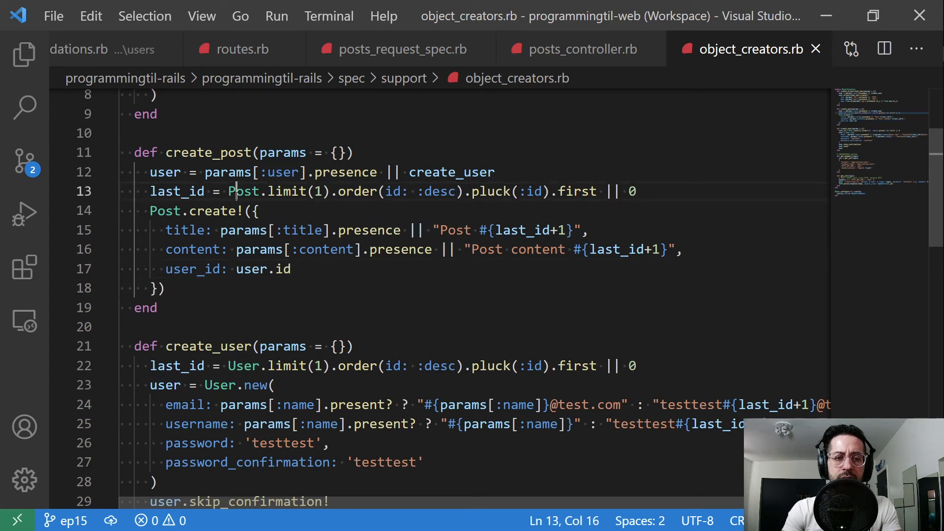
left_click(231, 366)
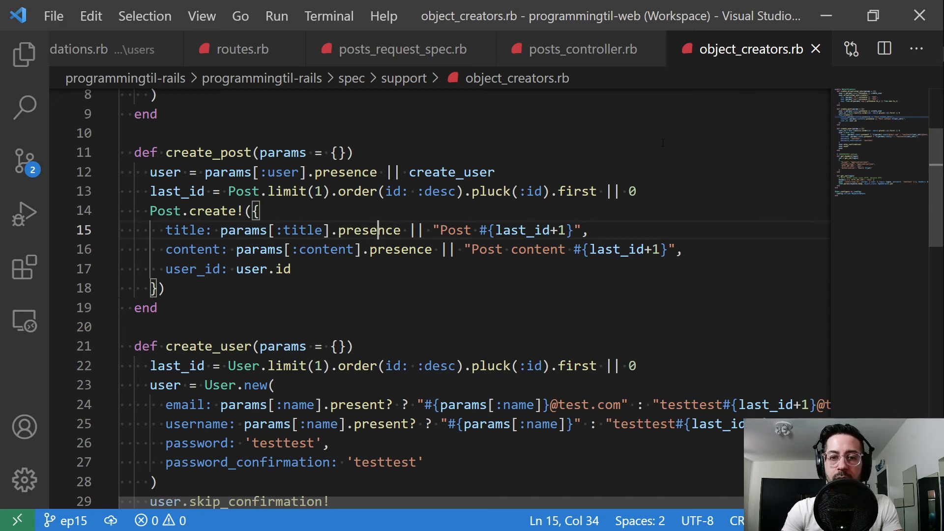
left_click(401, 49)
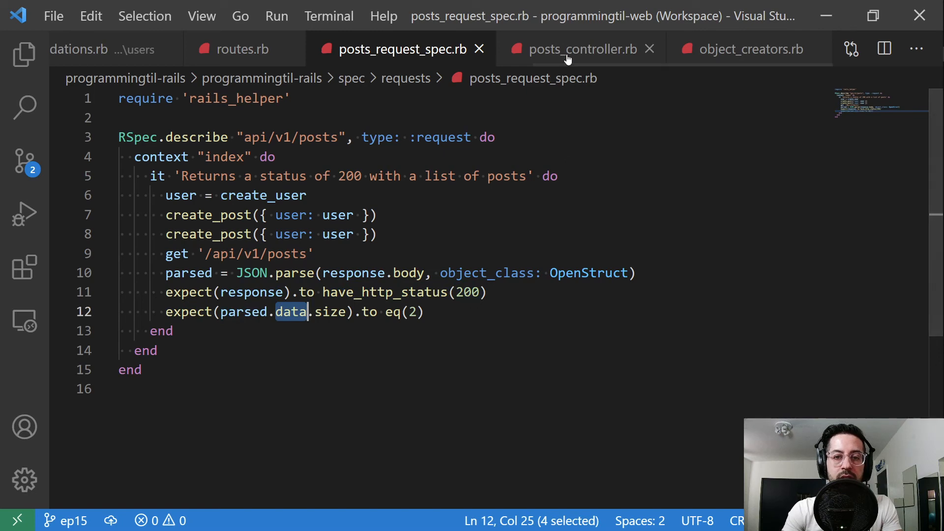
Step: Revisit the posts controller's index render line and return to the posts request spec
left_click(583, 49)
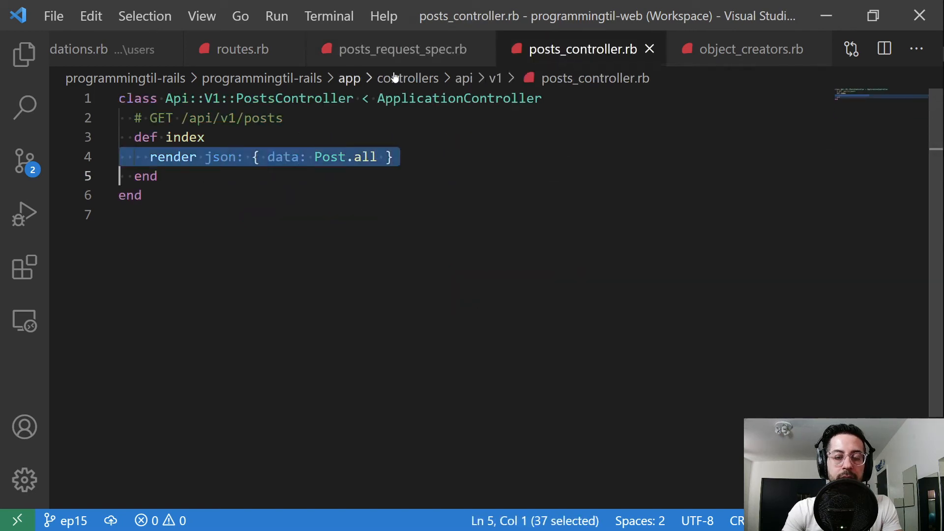
left_click(399, 49)
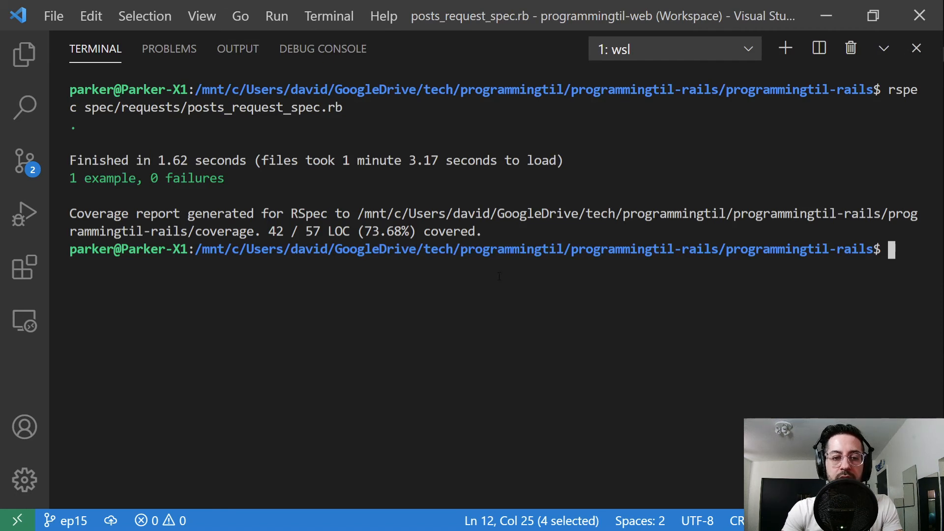
Step: Rerun rspec spec/requests/posts_request_spec.rb from the terminal history after the passing result
type("[A")
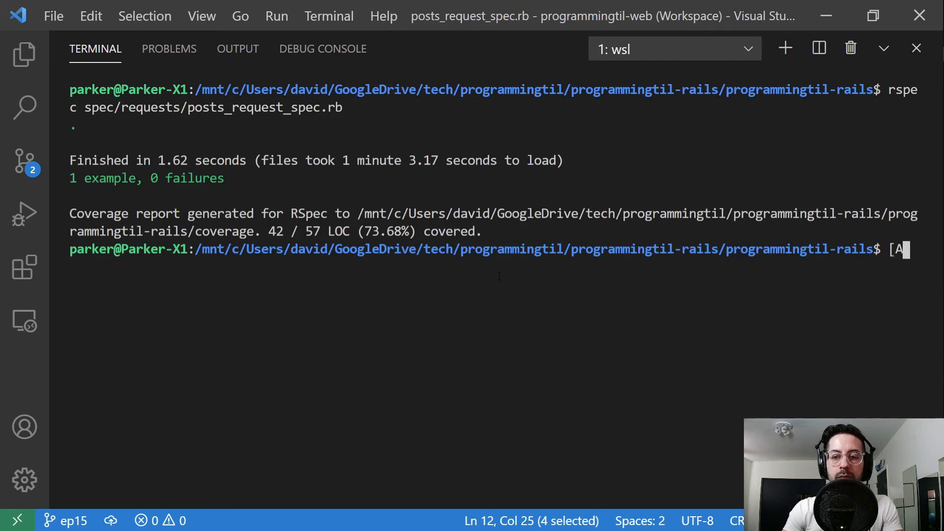
key("Enter")
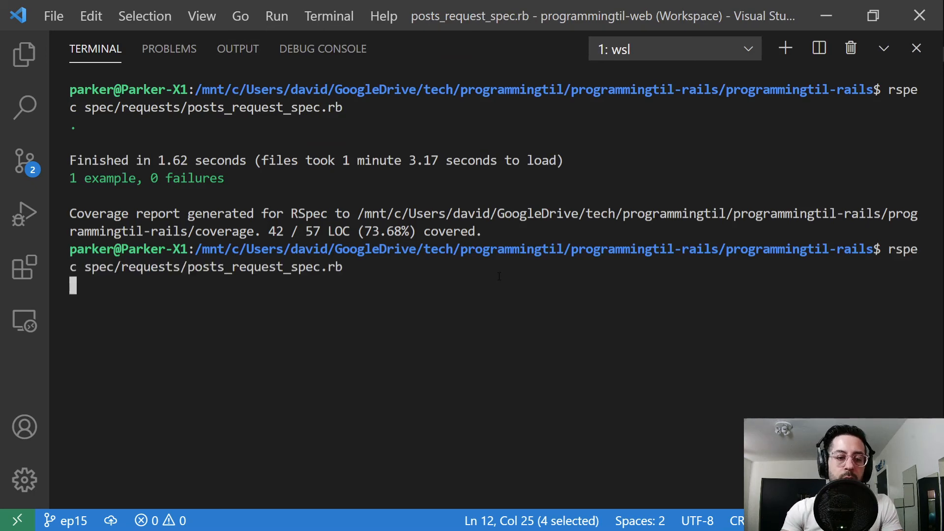
mouse_move(470, 336)
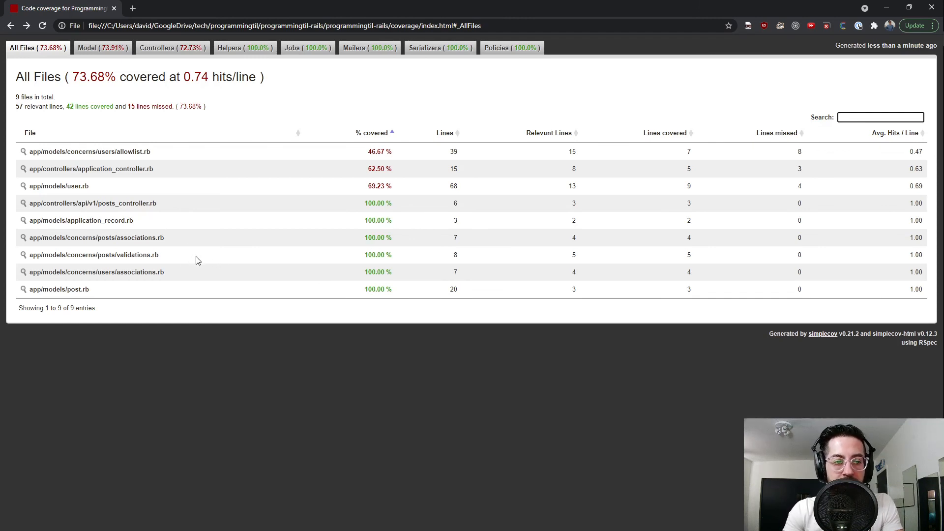
left_click(93, 255)
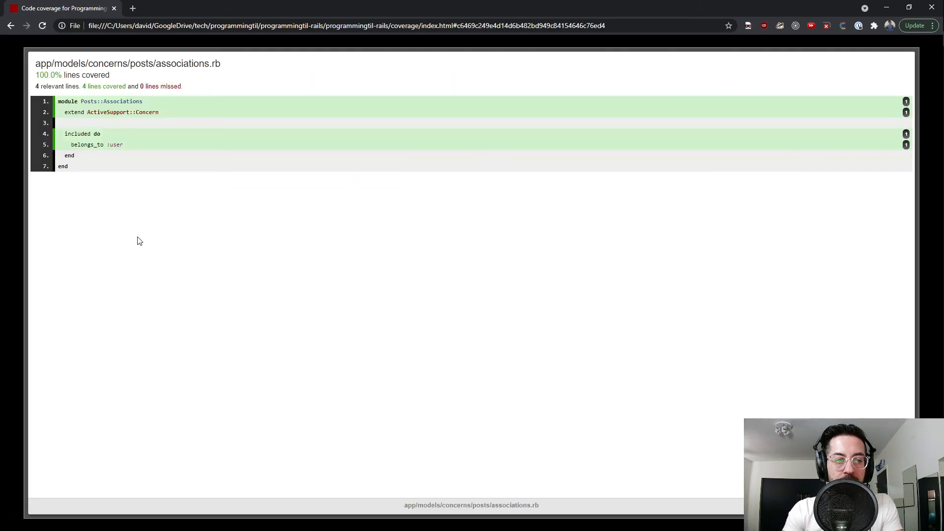
left_click(8, 28)
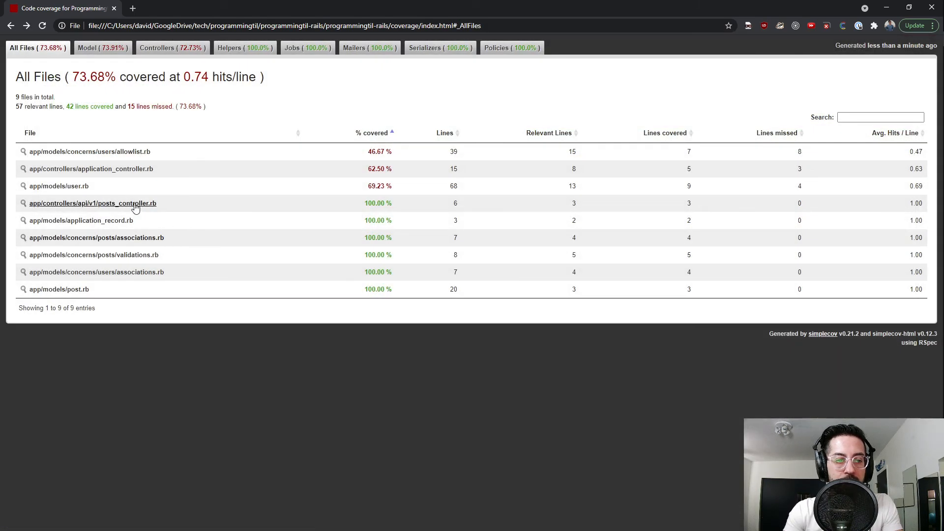
left_click(92, 203)
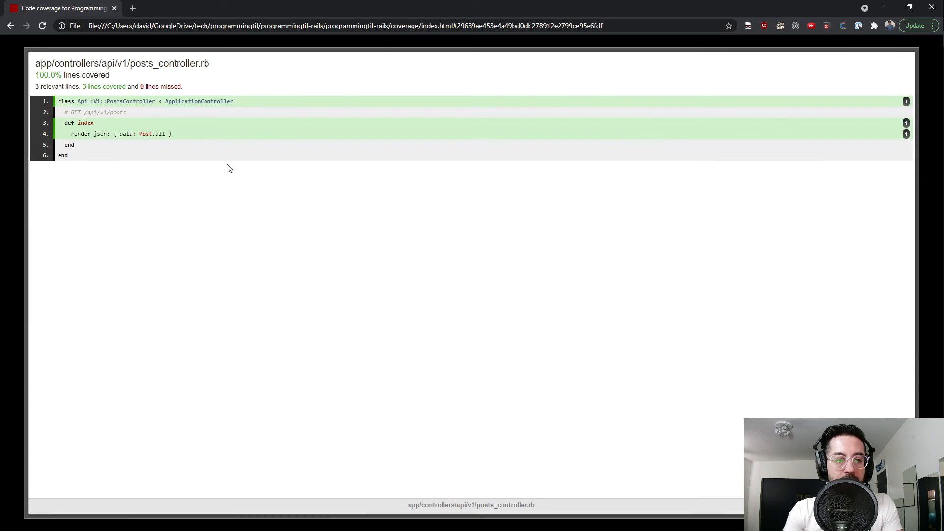
left_click(21, 27)
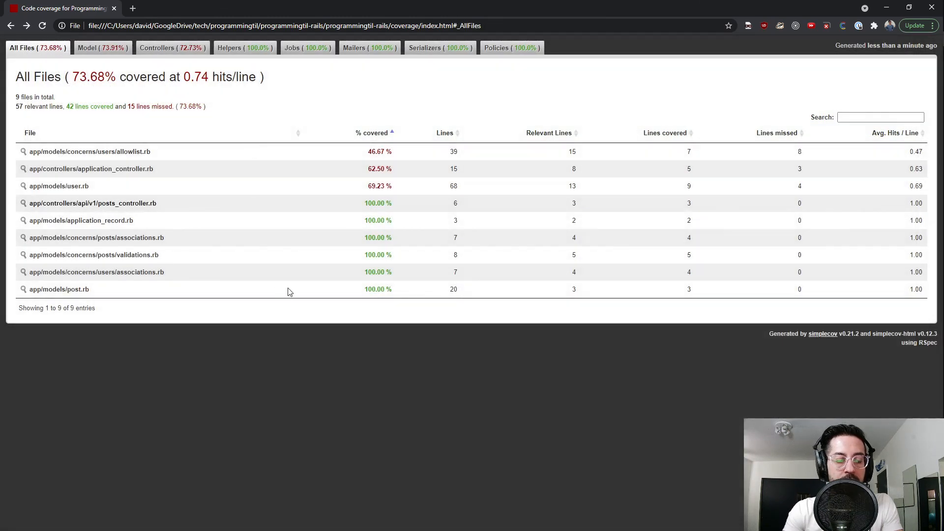